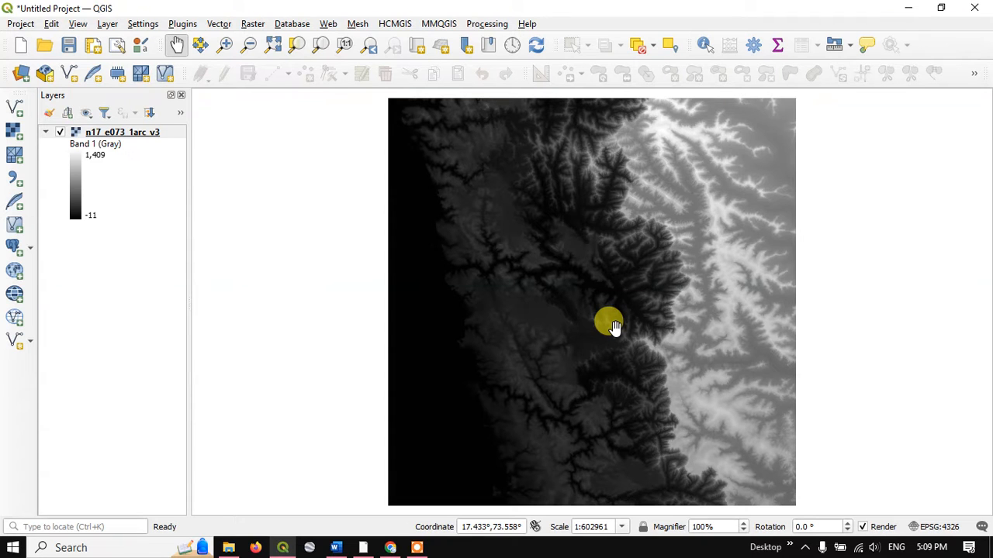
Step: Glance at the TRI value-range notes in Word, then return to the QGIS elevation project
{"action": "left_click", "coordinate": [336, 548]}
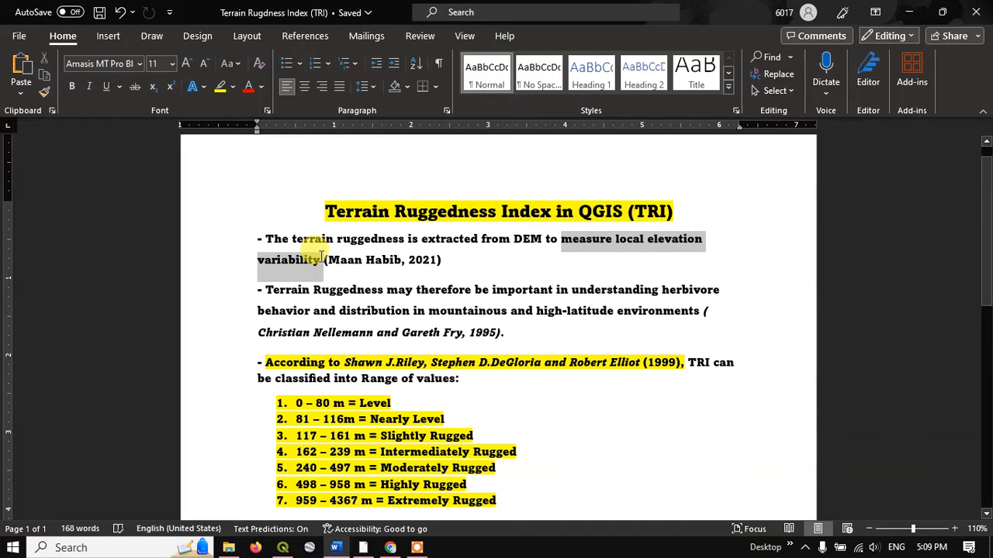
{"action": "left_click", "coordinate": [445, 259]}
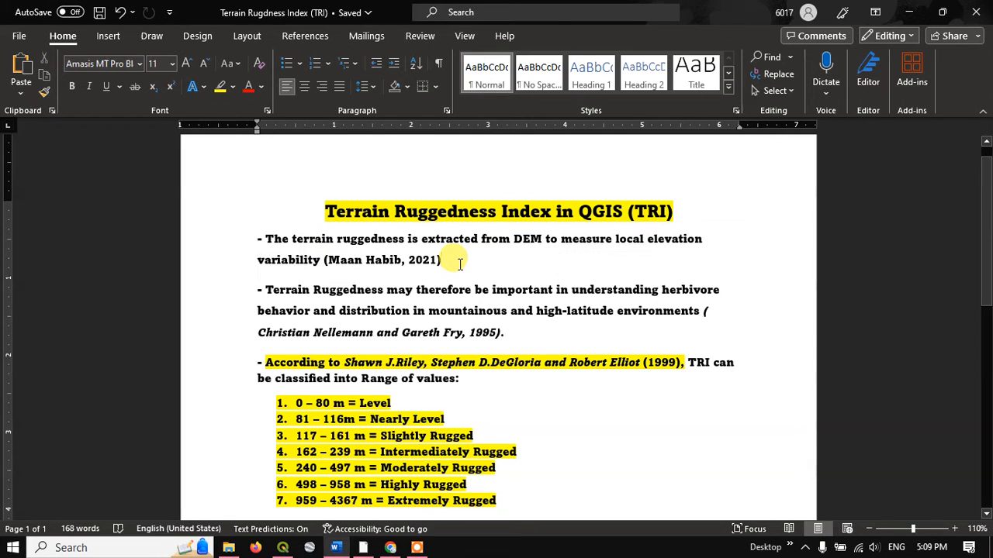
{"action": "left_click", "coordinate": [282, 548]}
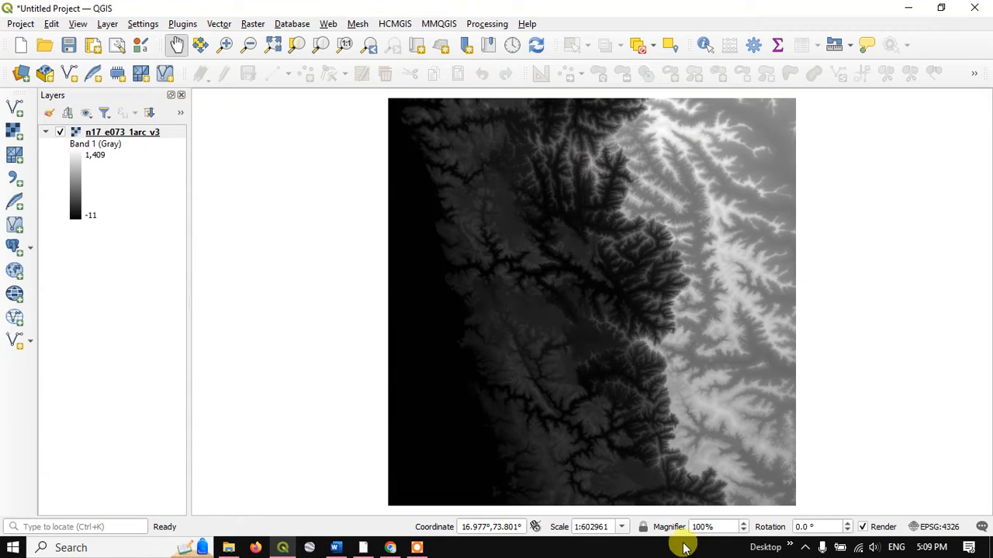
{"action": "mouse_move", "coordinate": [561, 262]}
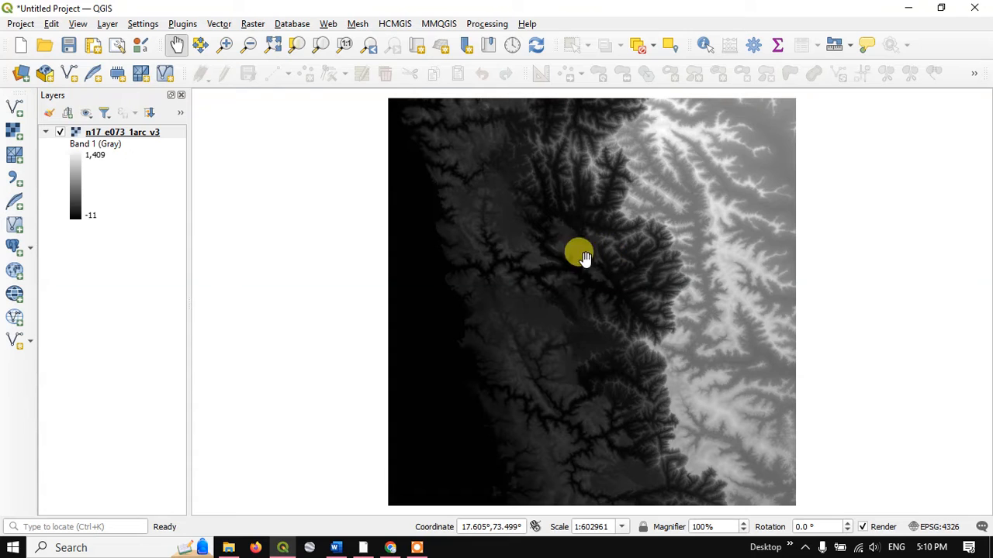
Step: Launch Raster > Analysis > Terrain Ruggedness Index and show its output-saving choices
{"action": "left_click", "coordinate": [253, 23]}
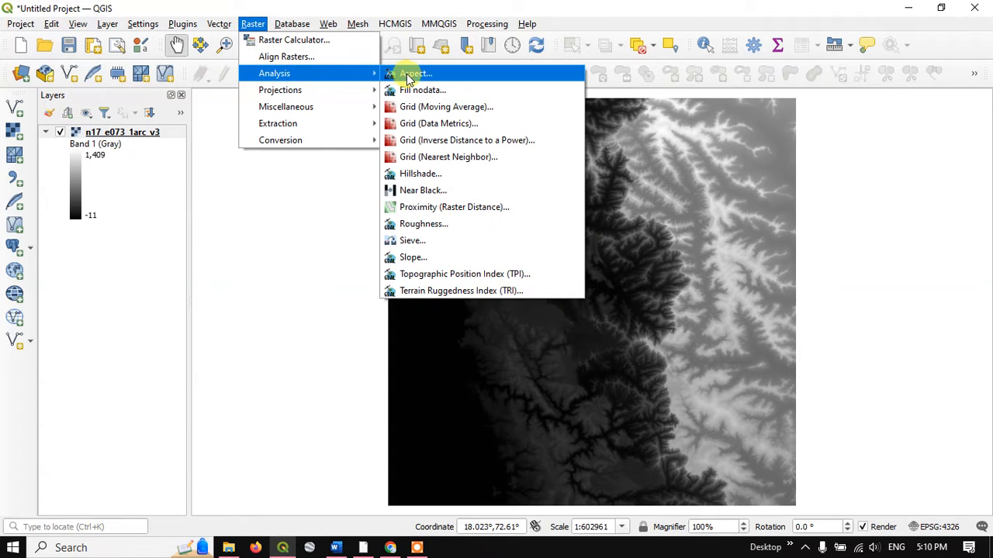
{"action": "mouse_move", "coordinate": [450, 256]}
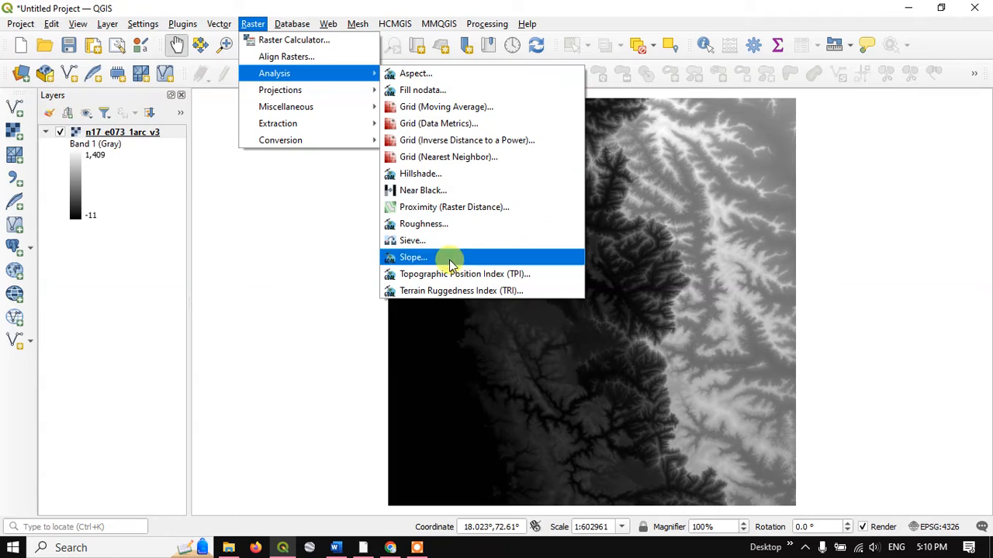
{"action": "mouse_move", "coordinate": [469, 290]}
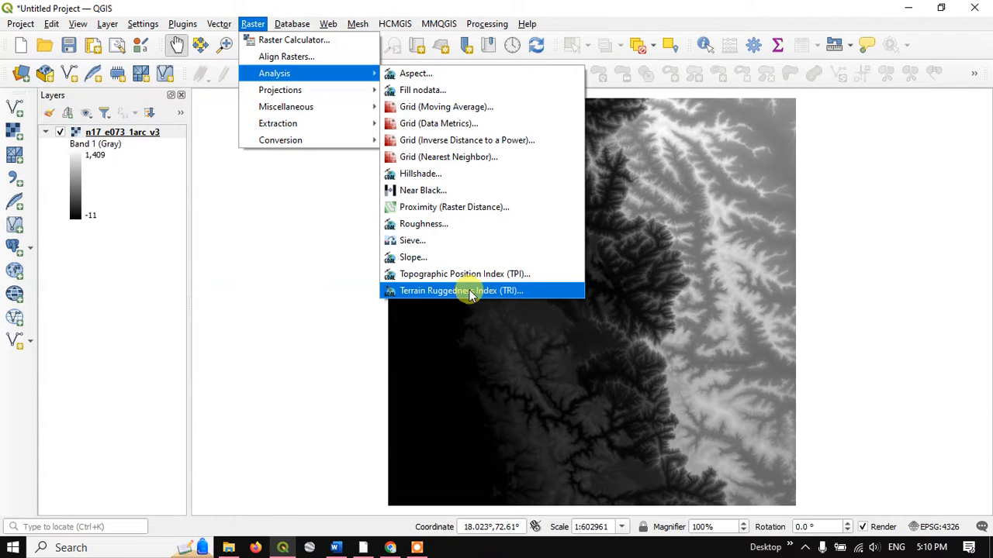
{"action": "mouse_move", "coordinate": [462, 297]}
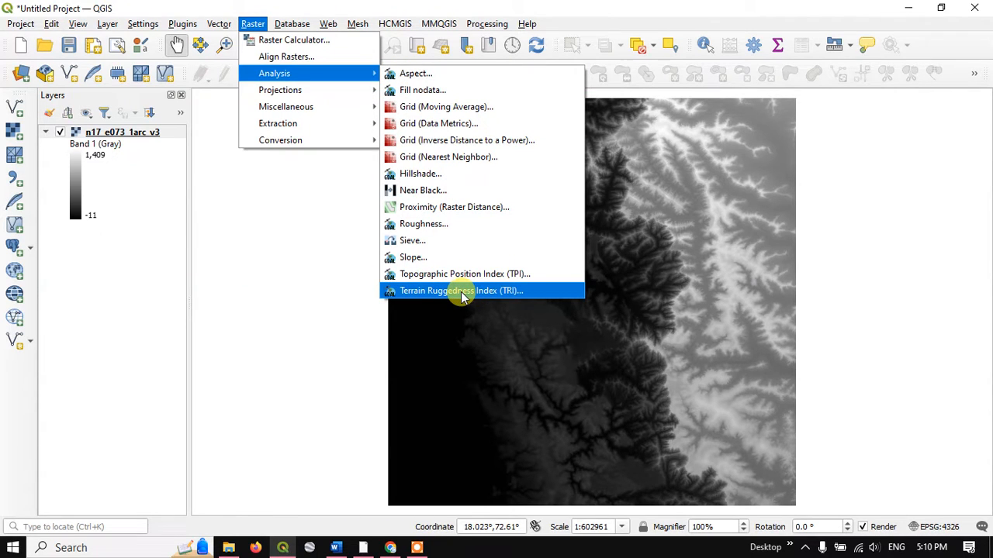
{"action": "left_click", "coordinate": [461, 290]}
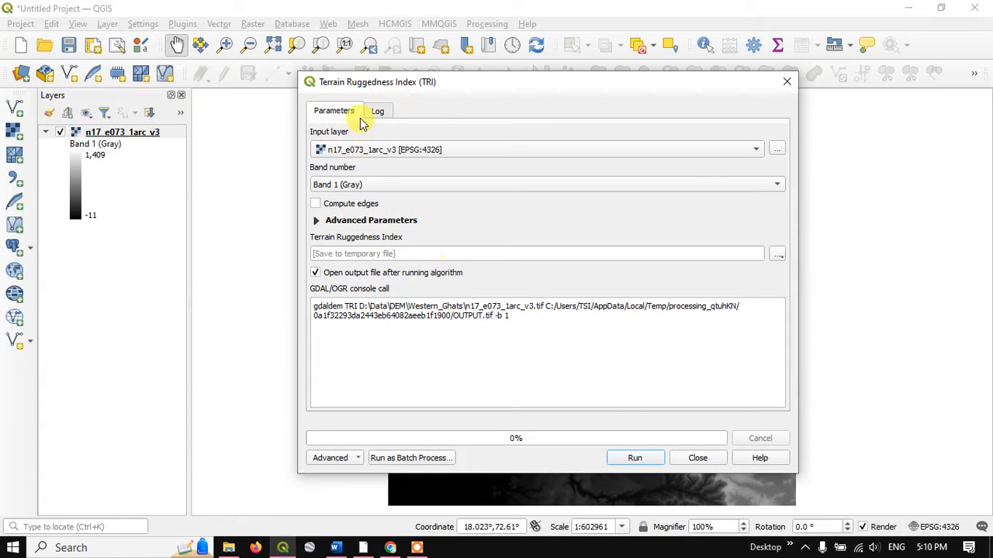
{"action": "mouse_move", "coordinate": [433, 150]}
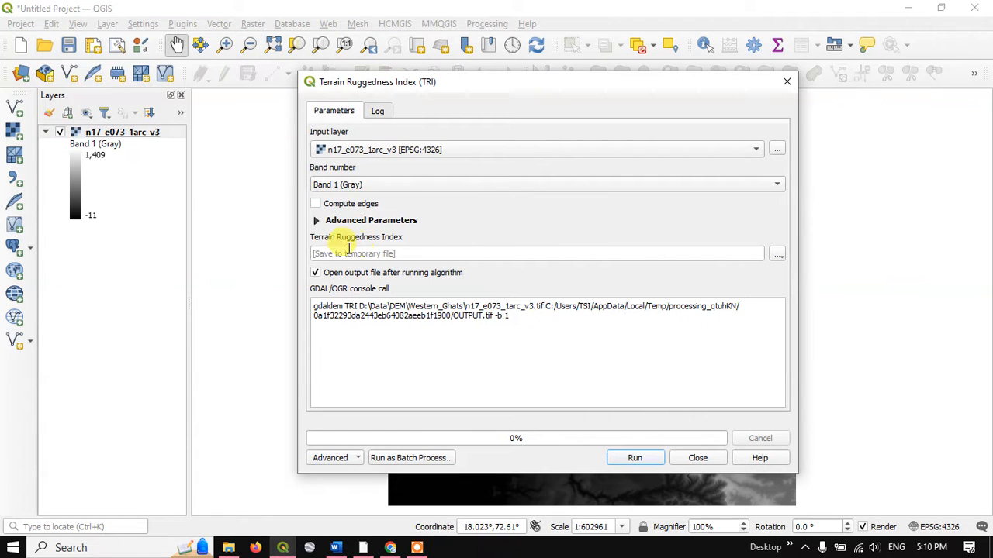
{"action": "left_click", "coordinate": [778, 253]}
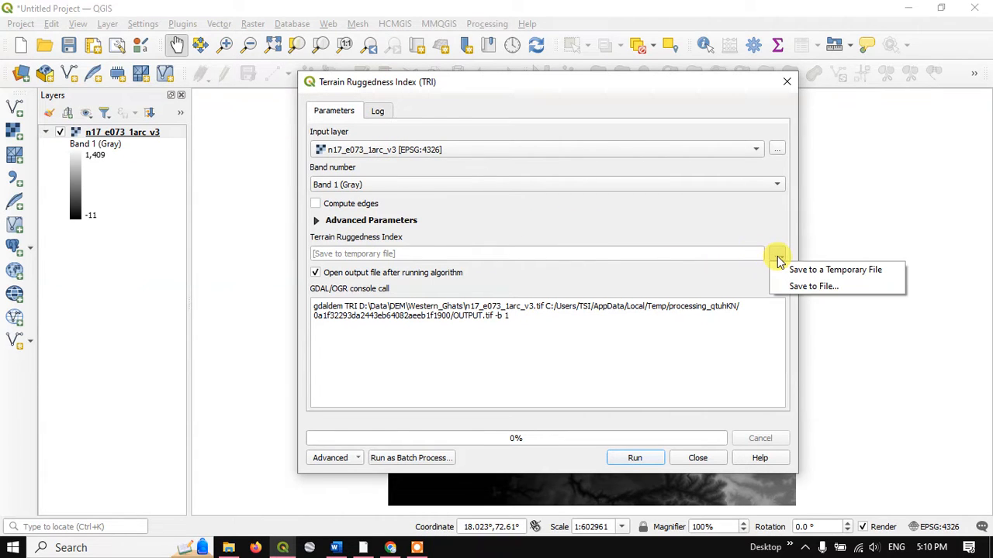
{"action": "mouse_move", "coordinate": [783, 286]}
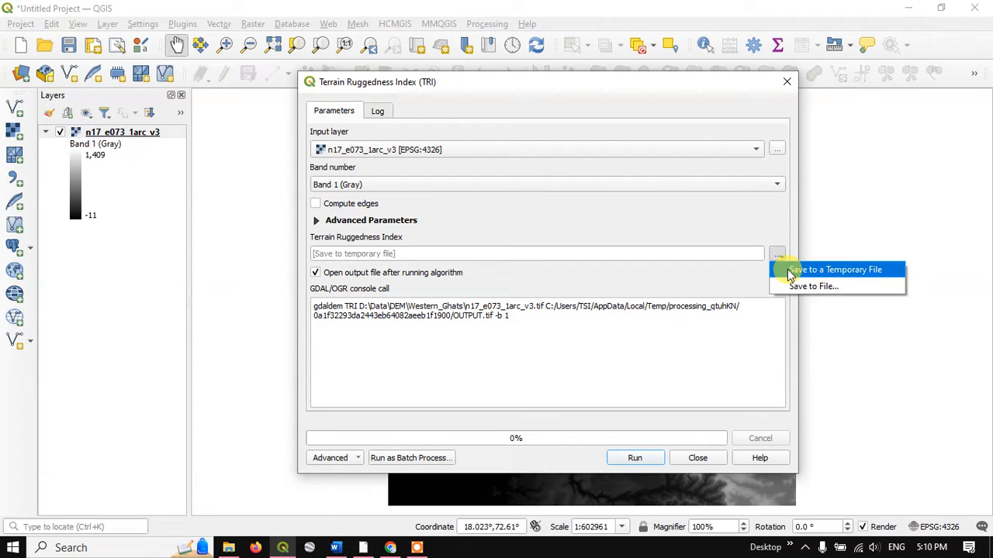
{"action": "mouse_move", "coordinate": [813, 286]}
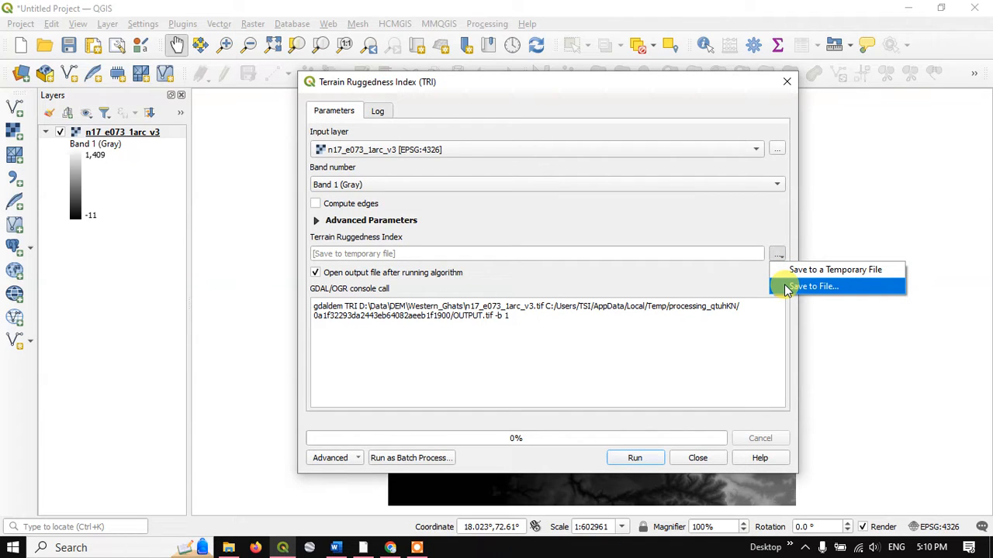
Step: Create and open a new TRI folder in GISMadras for saving the output
{"action": "left_click", "coordinate": [815, 286]}
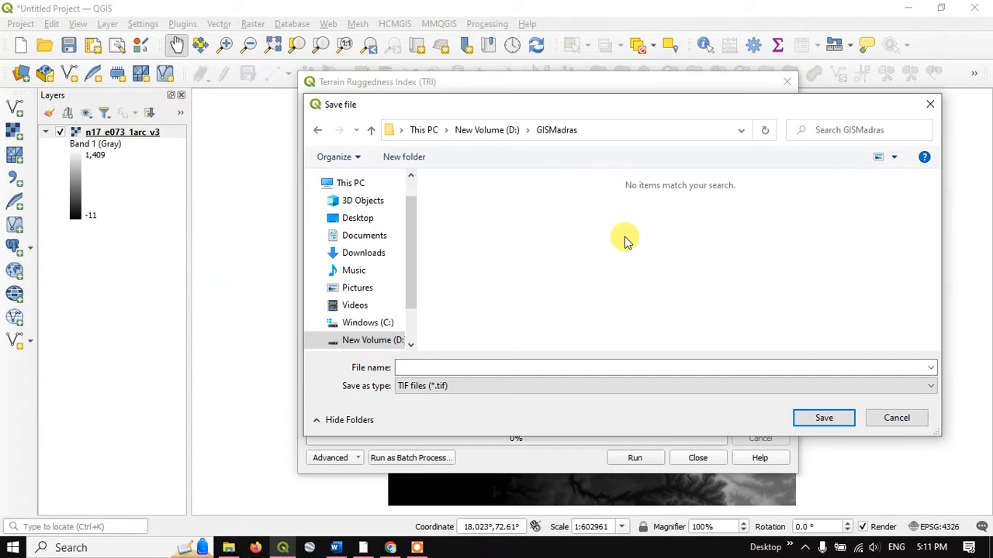
{"action": "right_click", "coordinate": [626, 240]}
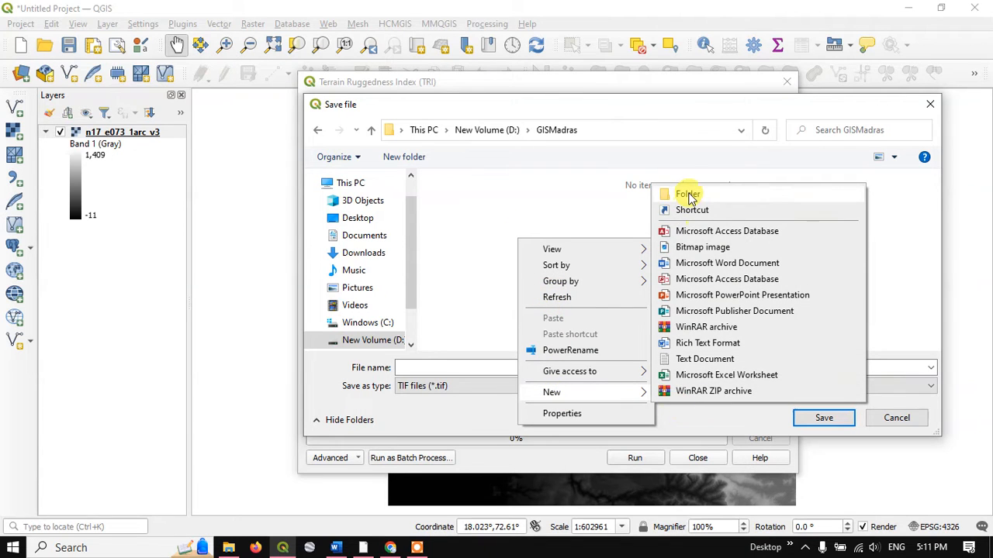
{"action": "left_click", "coordinate": [687, 194]}
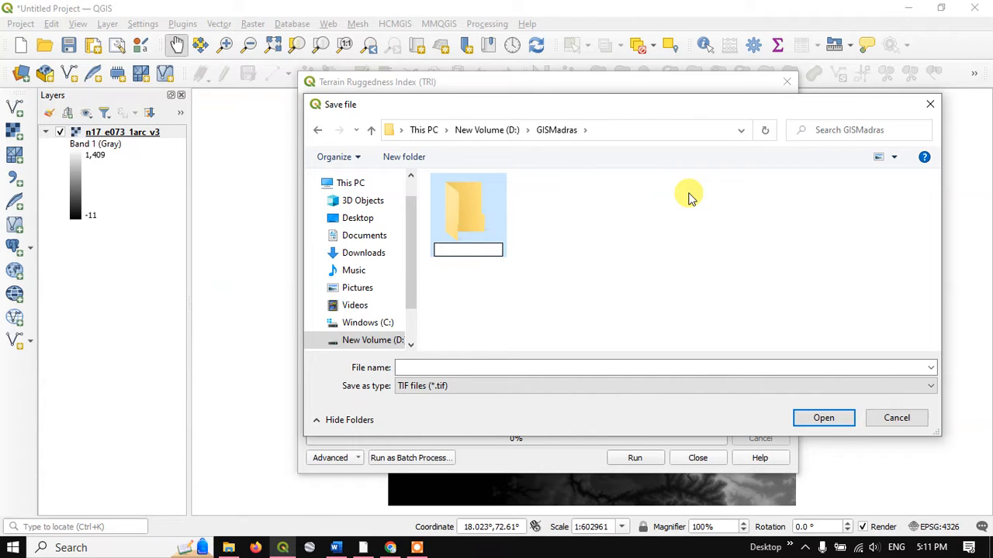
{"action": "type", "text": "TRI"}
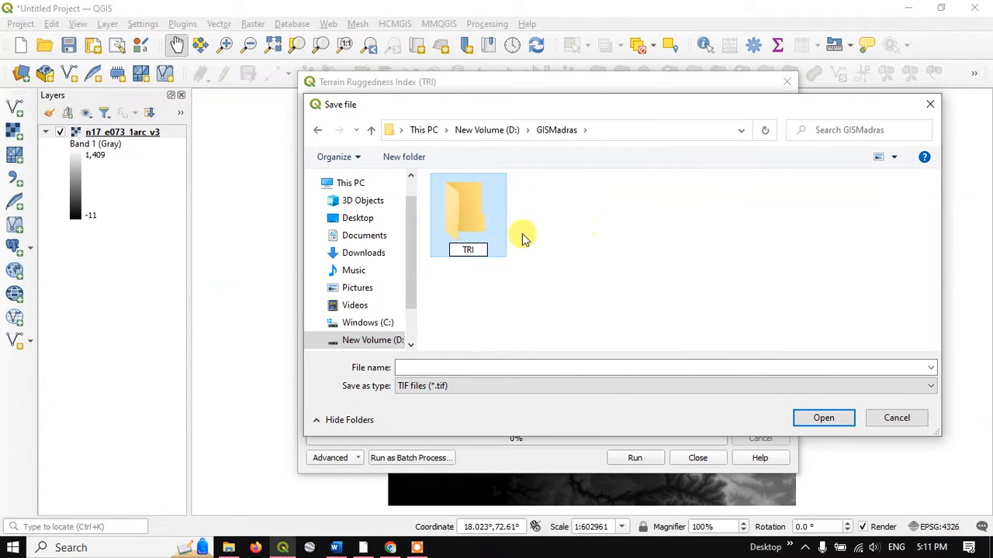
{"action": "double_click", "coordinate": [468, 210]}
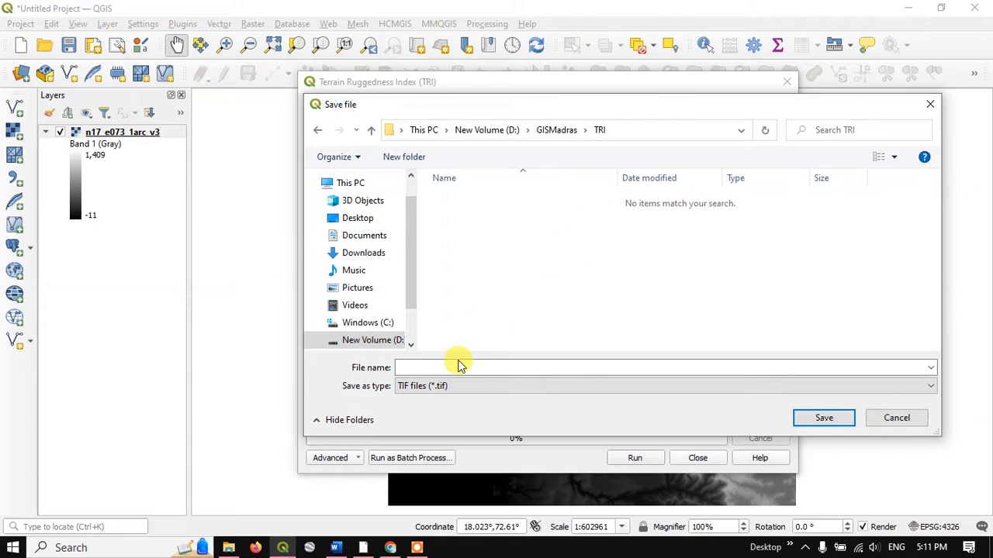
Step: Save the TRI output as TRI_QGIS.tif in that folder
{"action": "type", "text": "T"}
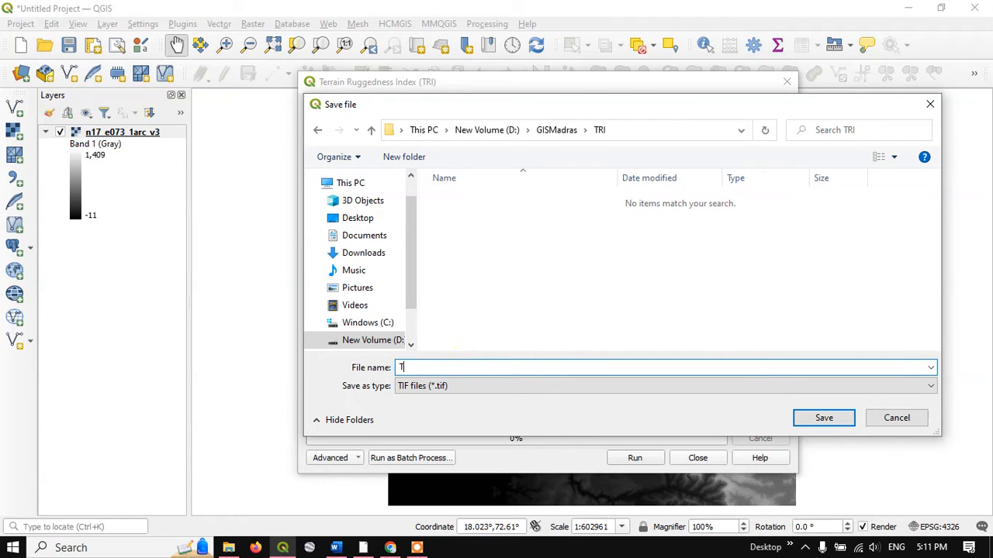
{"action": "type", "text": "RI_"}
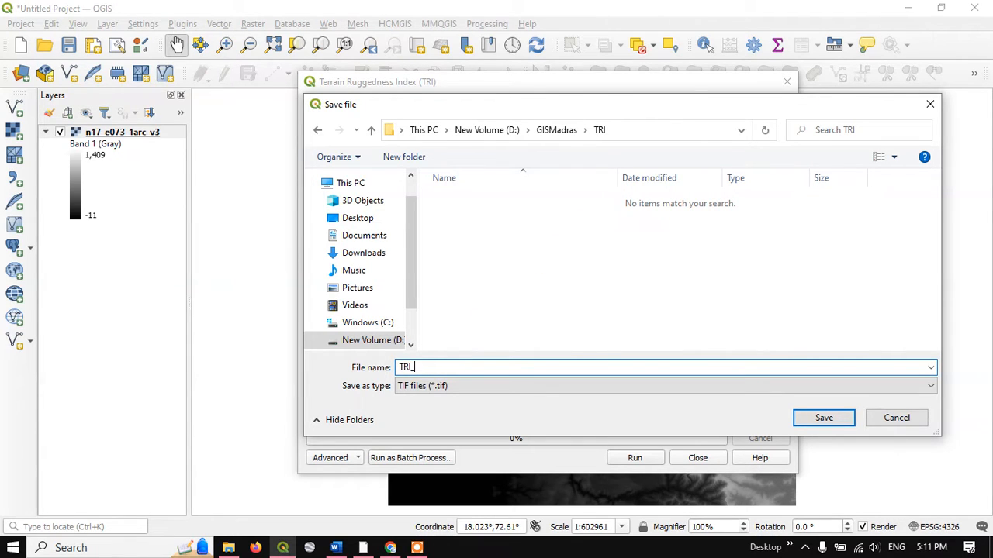
{"action": "type", "text": "QGIS"}
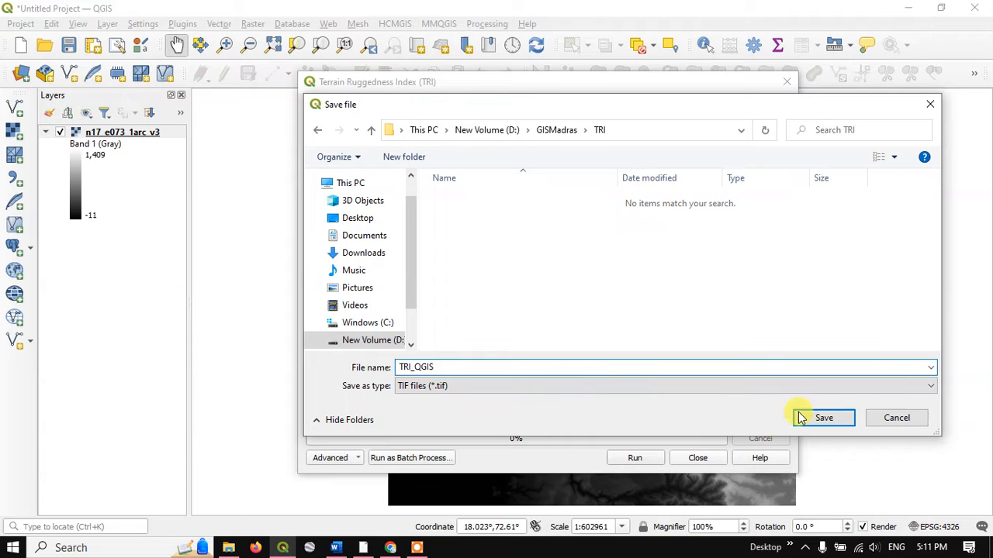
{"action": "left_click", "coordinate": [824, 417]}
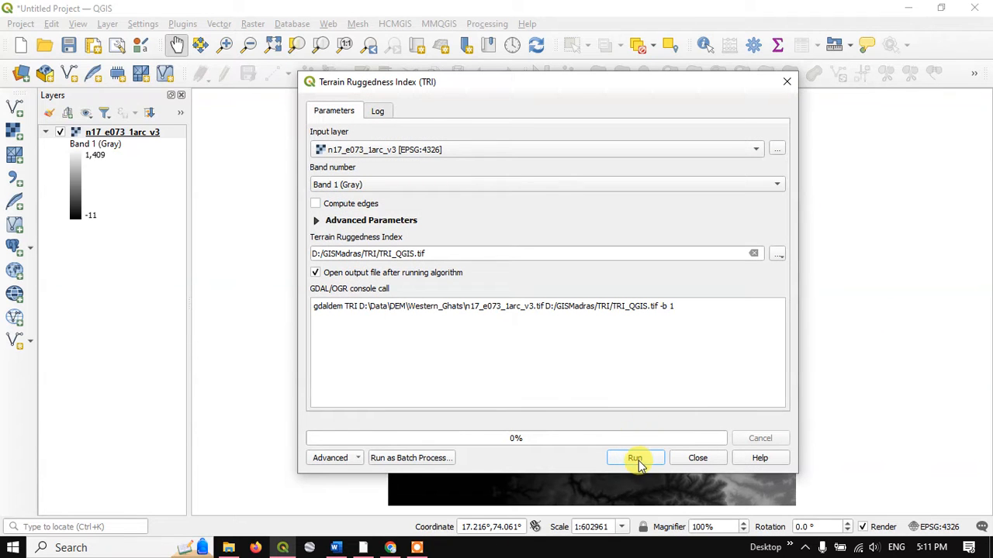
Step: Run TRI, hide the DEM layer, and expand the TRI_QGIS legend showing 0–194
{"action": "left_click", "coordinate": [634, 457]}
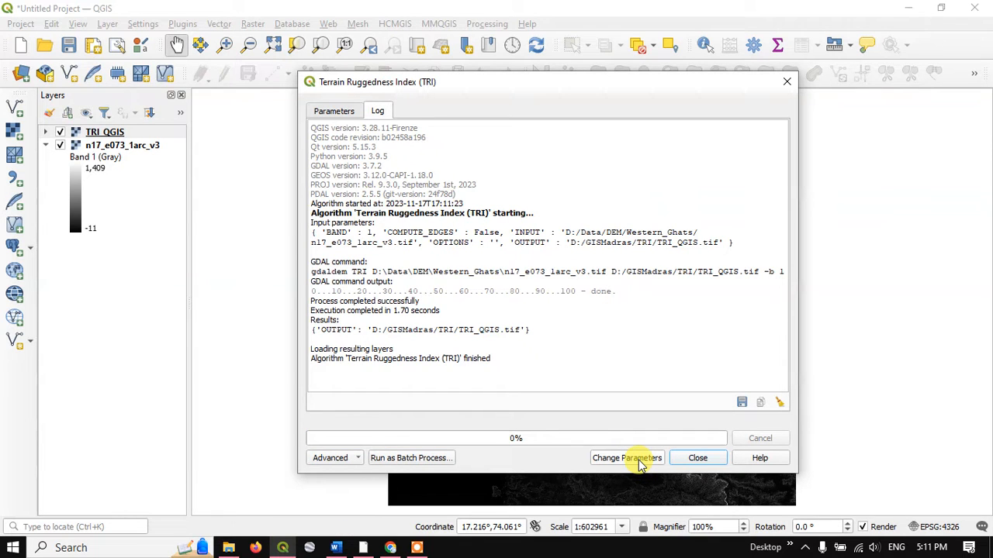
{"action": "left_click", "coordinate": [698, 457]}
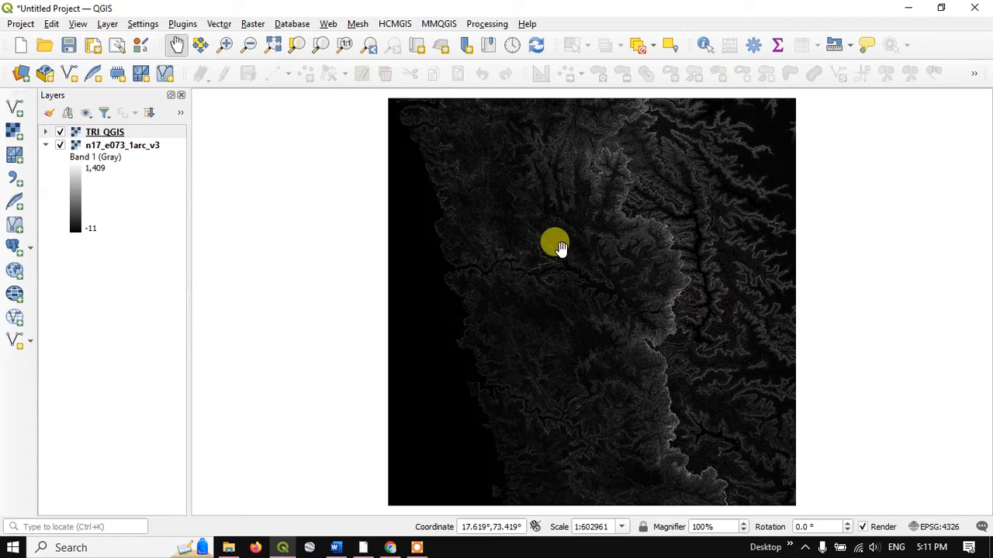
{"action": "scroll", "scroll_direction": "up", "scroll_amount": 3}
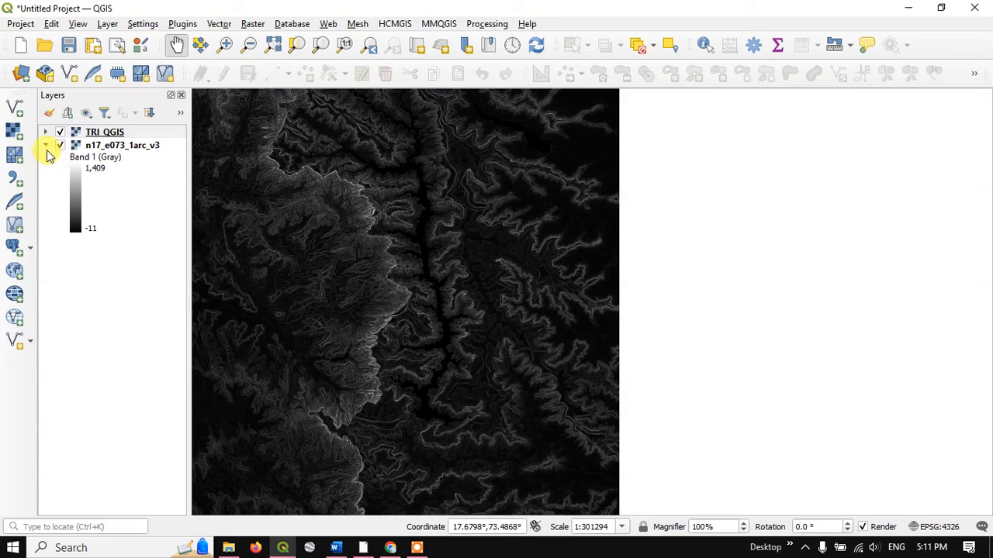
{"action": "left_click", "coordinate": [45, 145]}
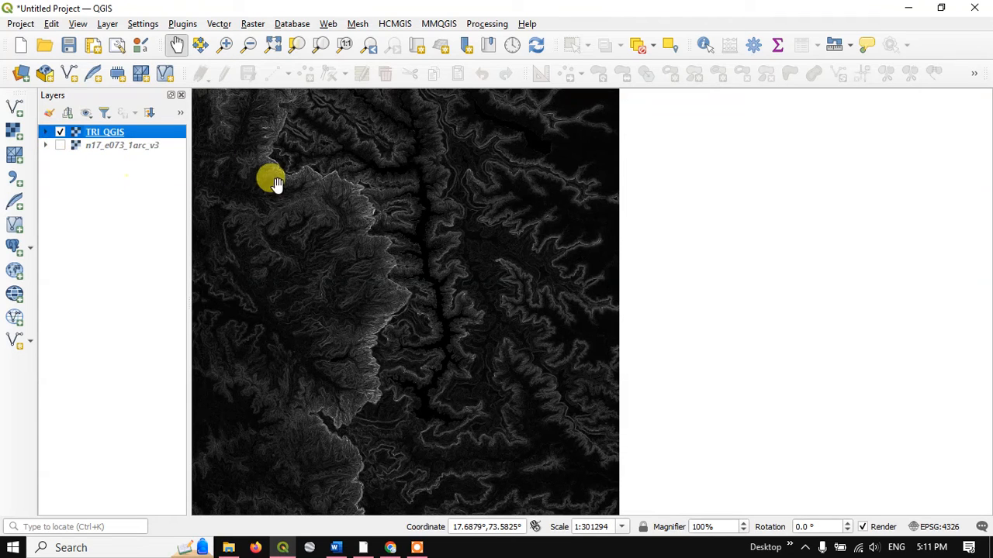
{"action": "left_click", "coordinate": [45, 131]}
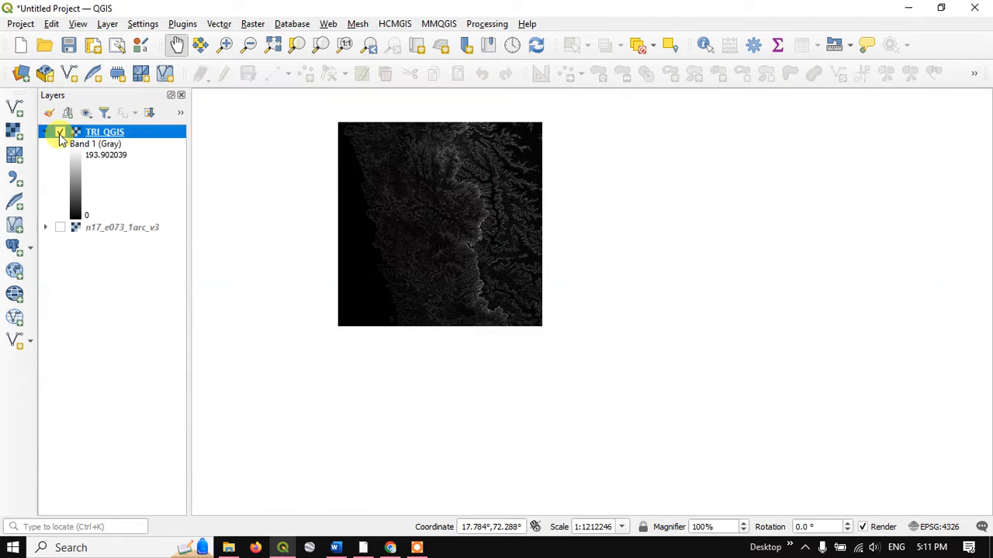
{"action": "left_click", "coordinate": [60, 131]}
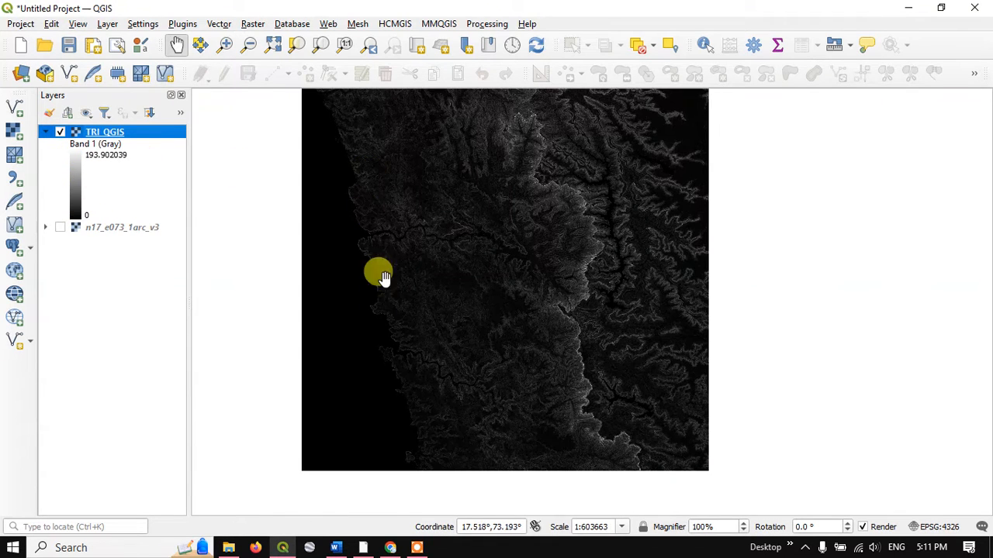
Step: Read through the seven TRI ruggedness classes and references in the Word notes
{"action": "left_click", "coordinate": [335, 548]}
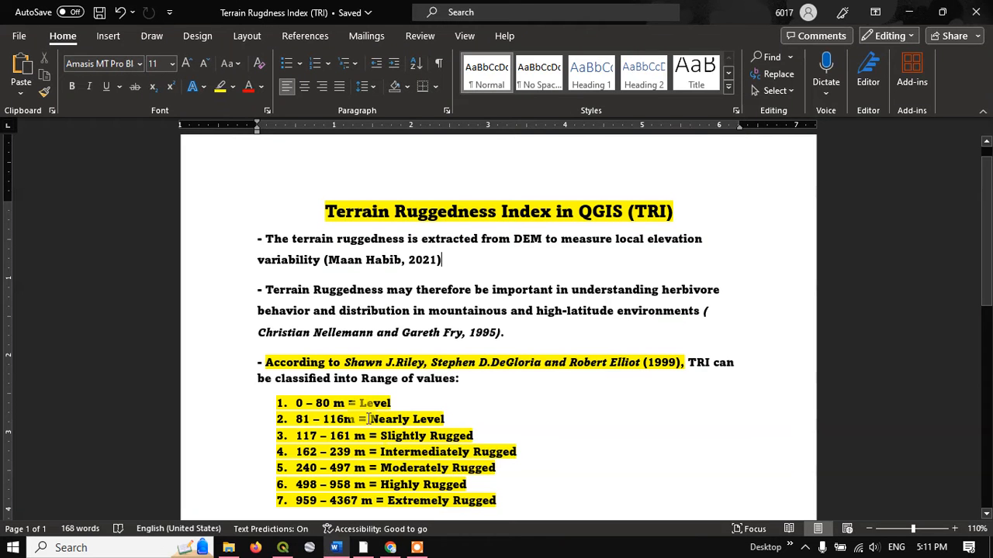
{"action": "scroll", "scroll_direction": "down", "scroll_amount": 3}
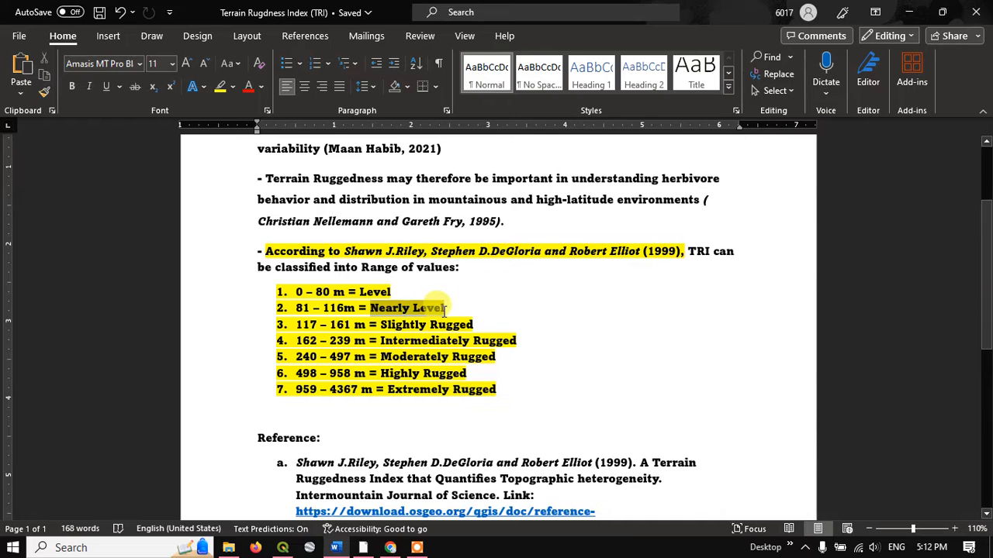
{"action": "left_click", "coordinate": [296, 356]}
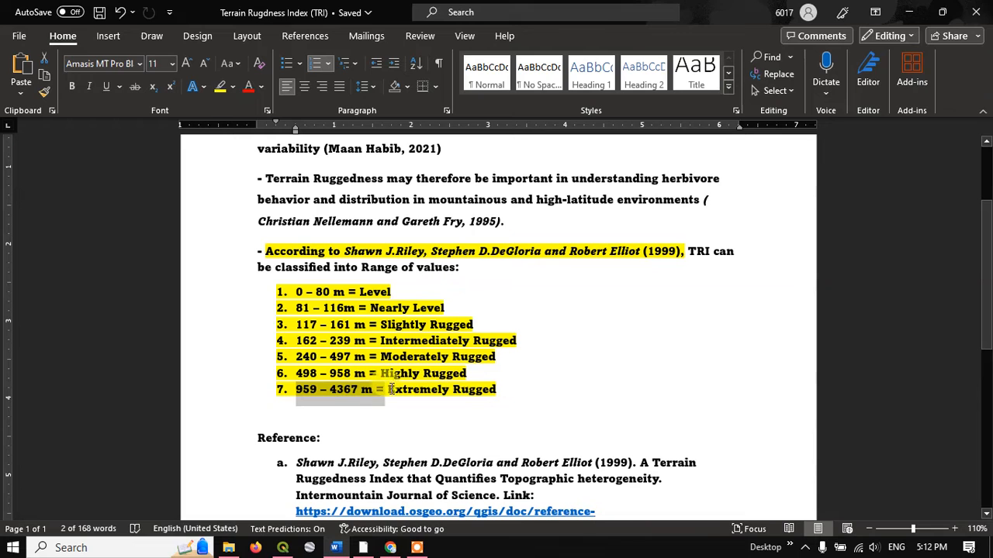
{"action": "left_click", "coordinate": [548, 405]}
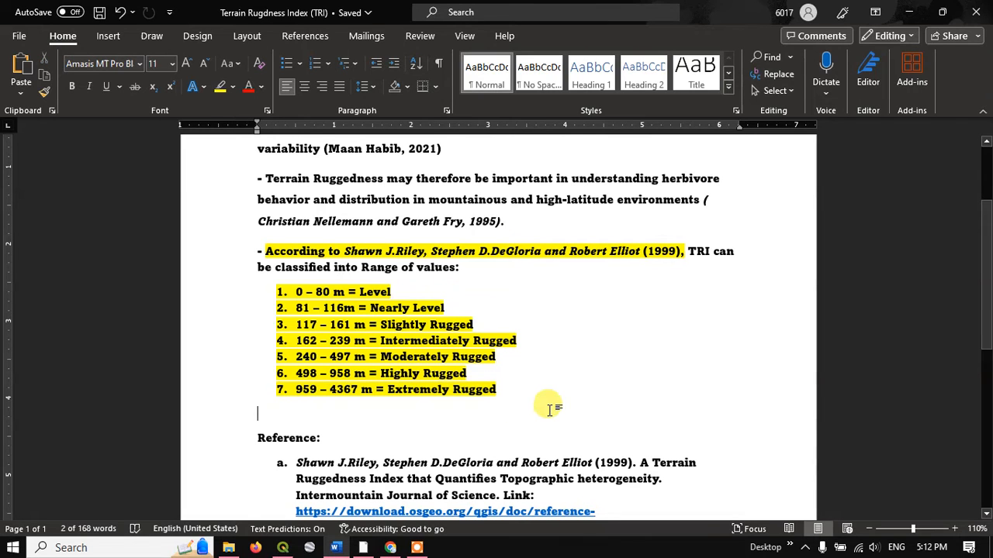
{"action": "scroll", "scroll_direction": "down", "scroll_amount": 3}
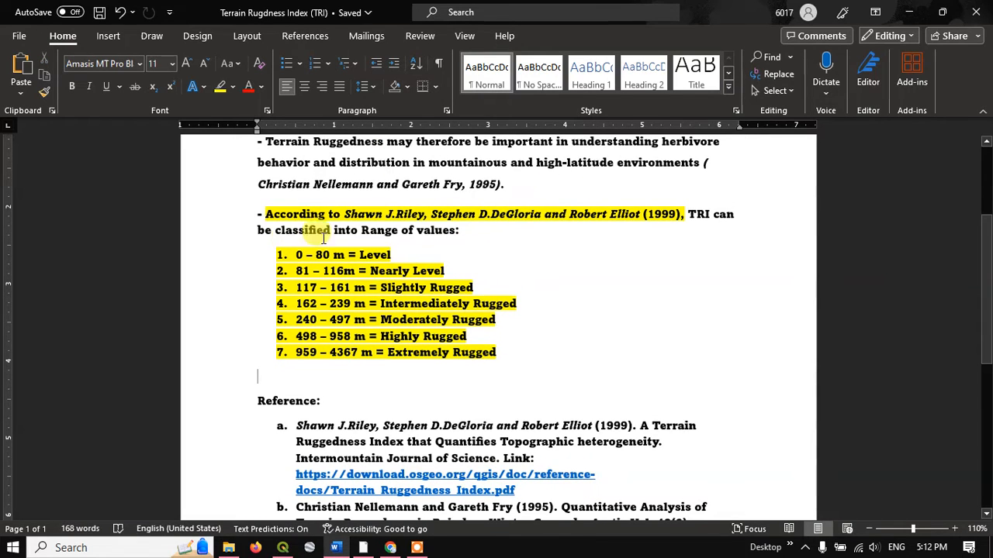
{"action": "scroll", "scroll_direction": "down", "scroll_amount": 3}
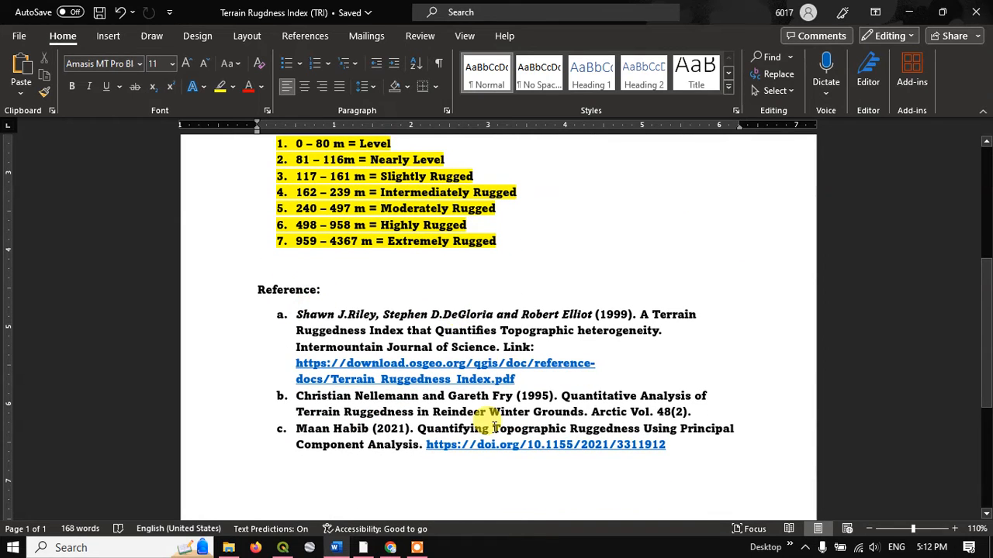
{"action": "scroll", "scroll_direction": "up", "scroll_amount": 3}
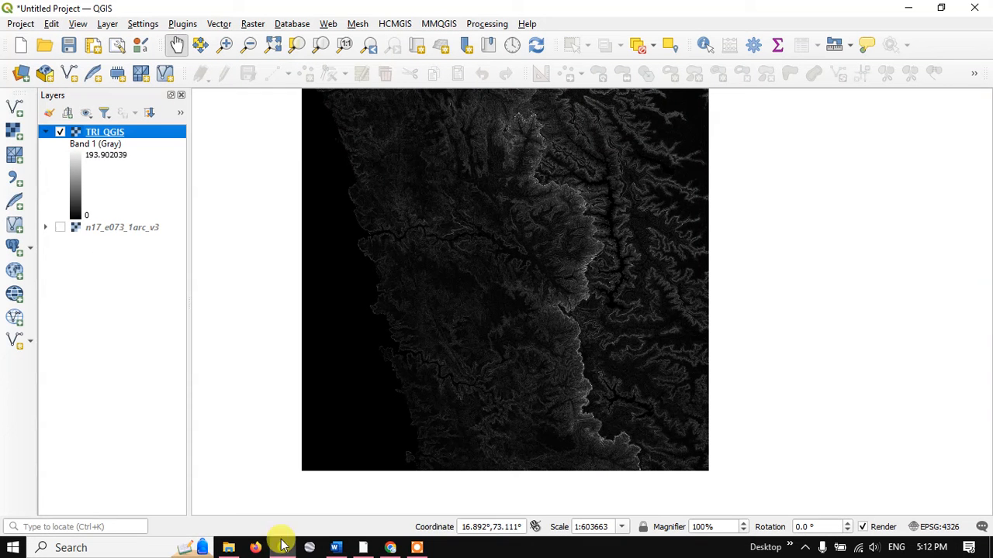
Step: Set TRI_QGIS symbology to singleband pseudocolor with discrete interpolation
{"action": "right_click", "coordinate": [104, 131]}
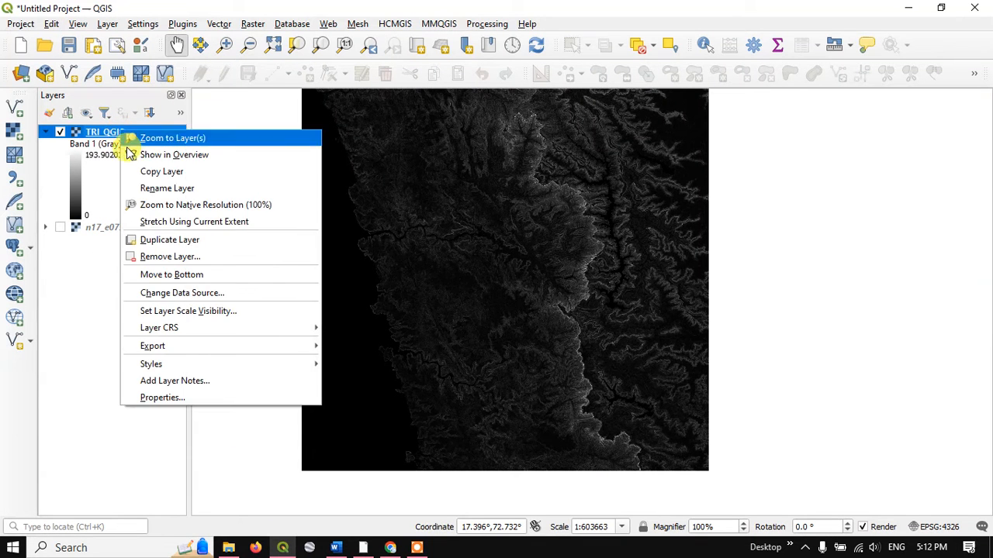
{"action": "left_click", "coordinate": [162, 397]}
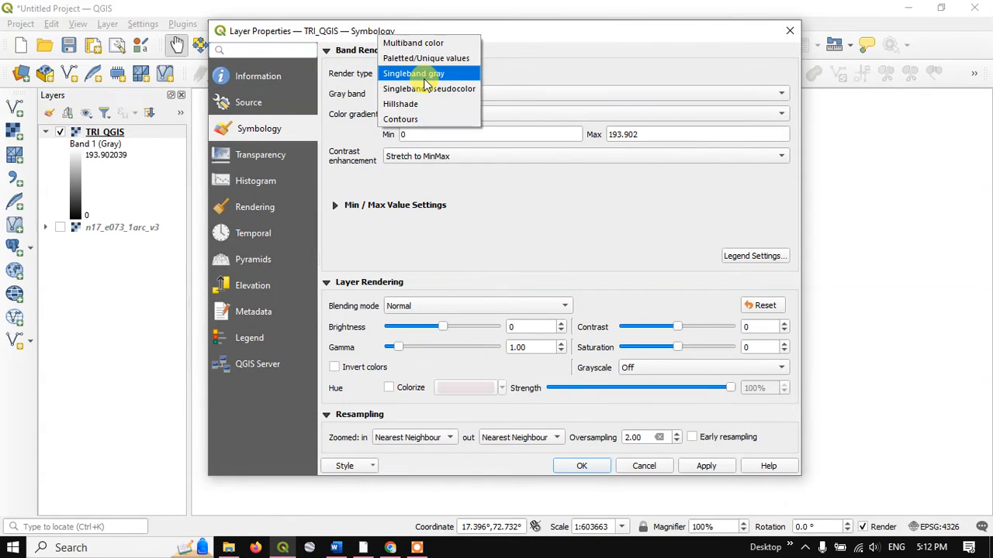
{"action": "mouse_move", "coordinate": [429, 88]}
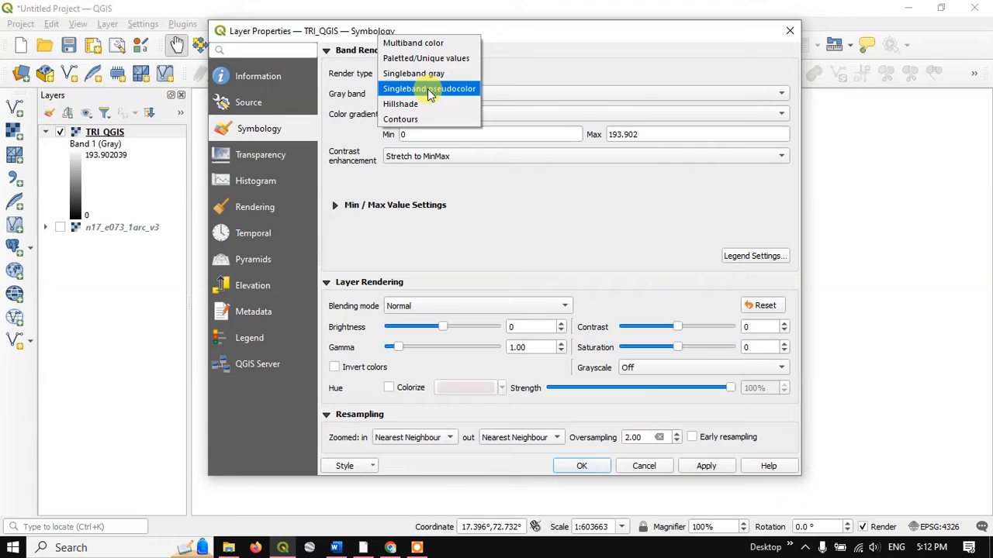
{"action": "left_click", "coordinate": [429, 88]}
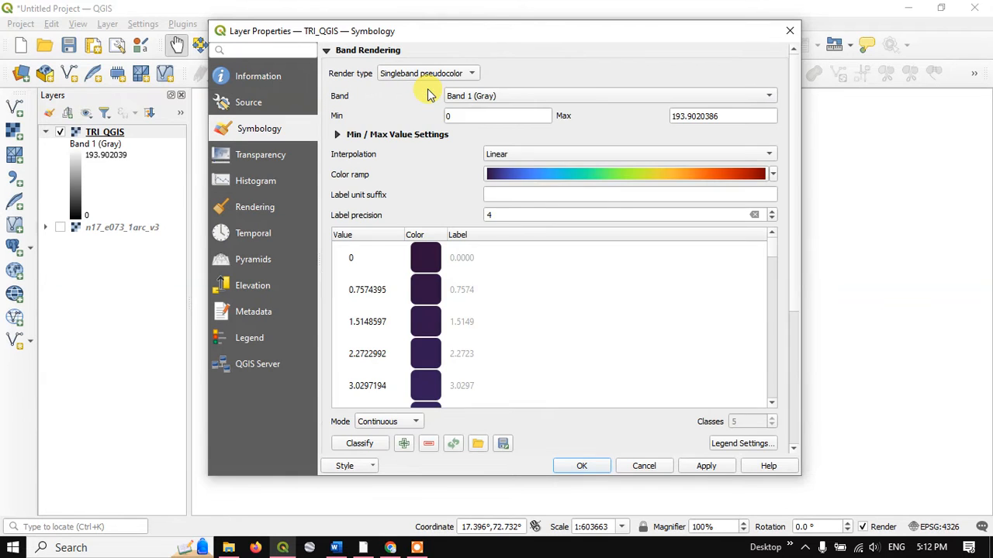
{"action": "mouse_move", "coordinate": [531, 232]}
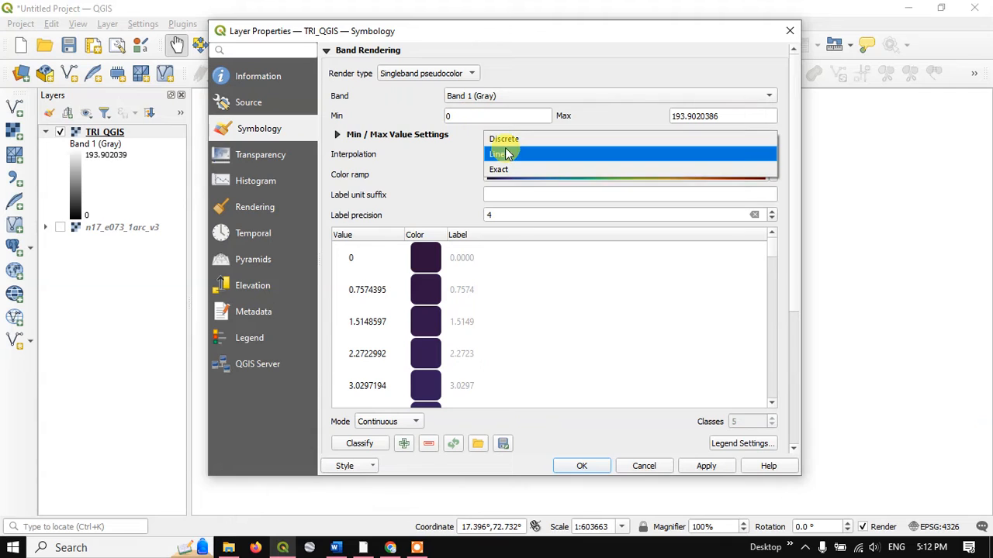
{"action": "left_click", "coordinate": [503, 138]}
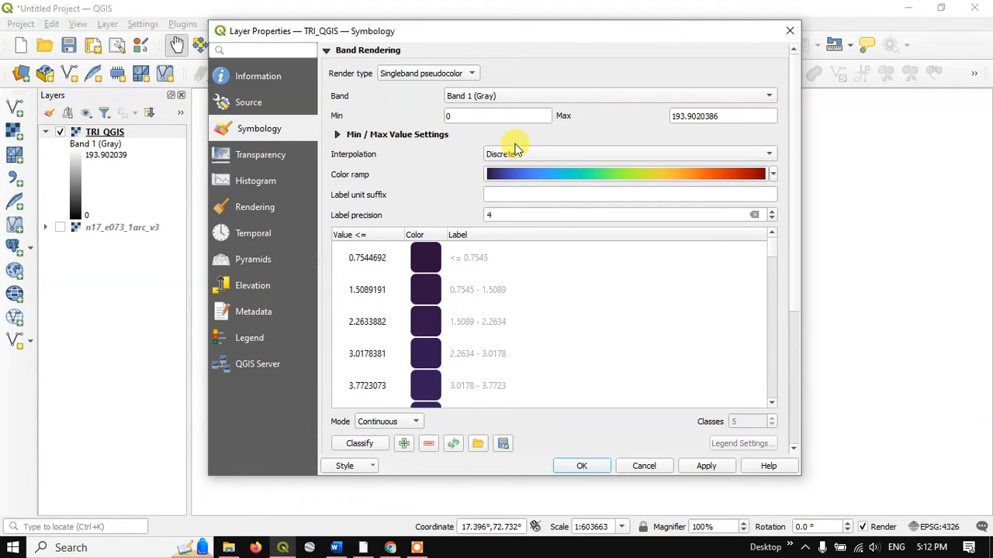
{"action": "mouse_move", "coordinate": [386, 262]}
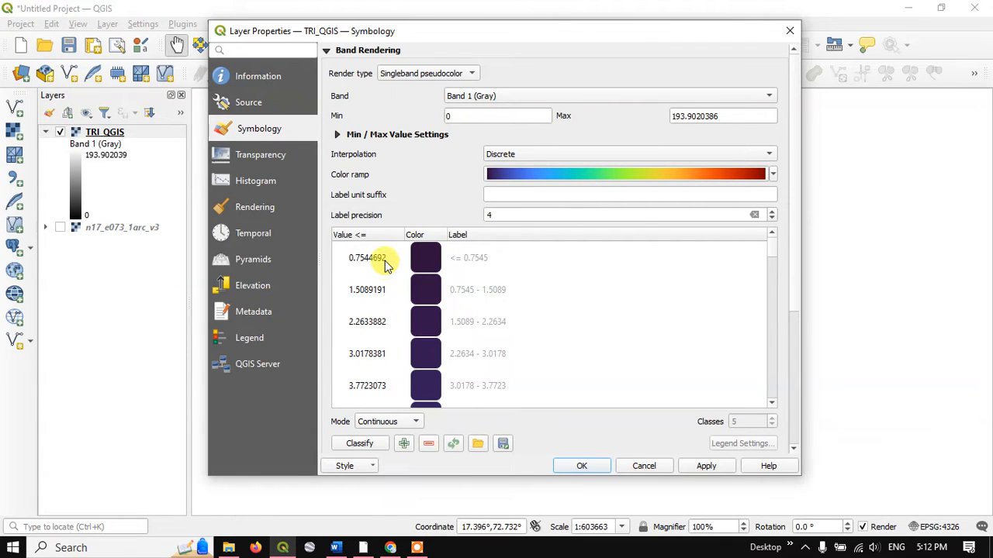
{"action": "mouse_move", "coordinate": [419, 395]}
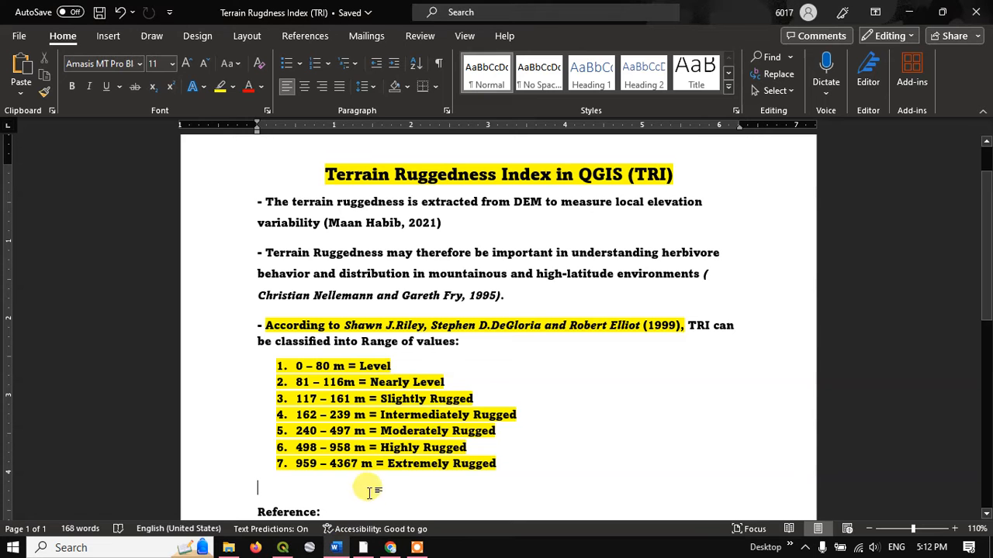
{"action": "mouse_move", "coordinate": [297, 406]}
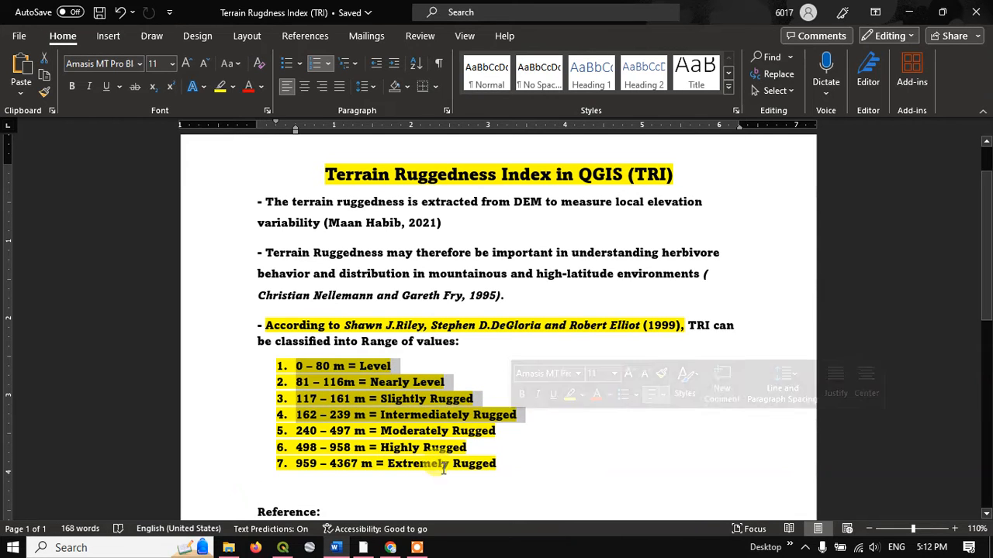
Step: Switch briefly to QGIS and back to Word's TRI class list
{"action": "left_click", "coordinate": [391, 548]}
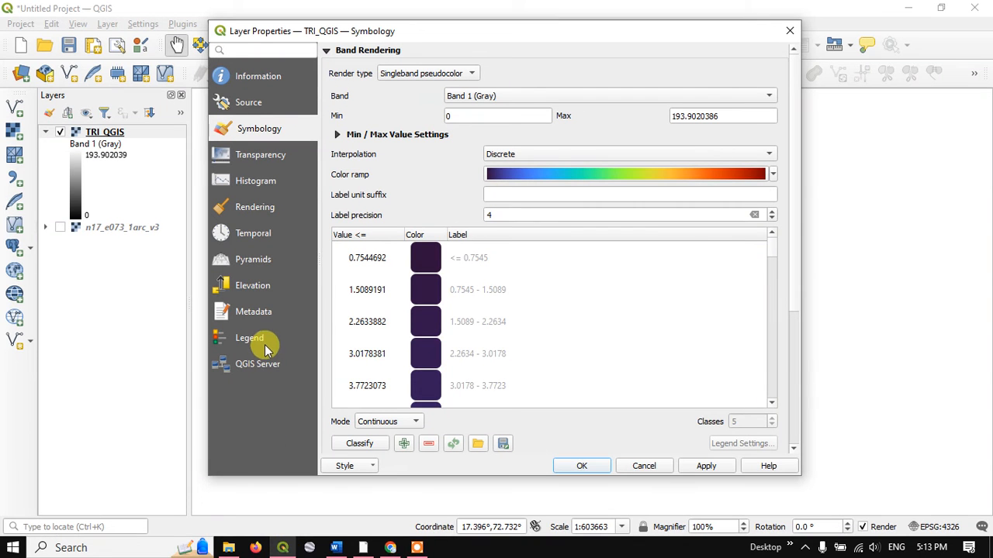
{"action": "mouse_move", "coordinate": [97, 172]}
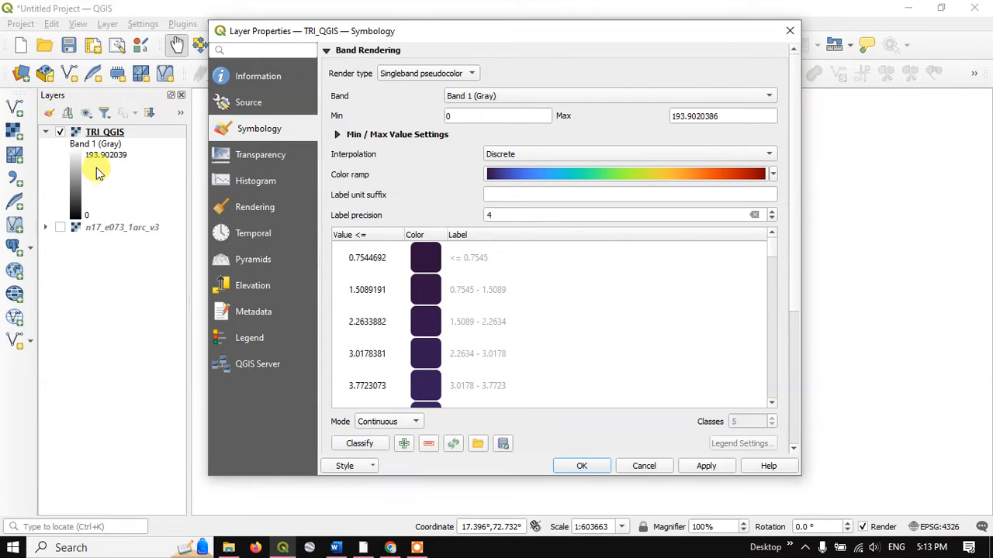
{"action": "mouse_move", "coordinate": [337, 547]}
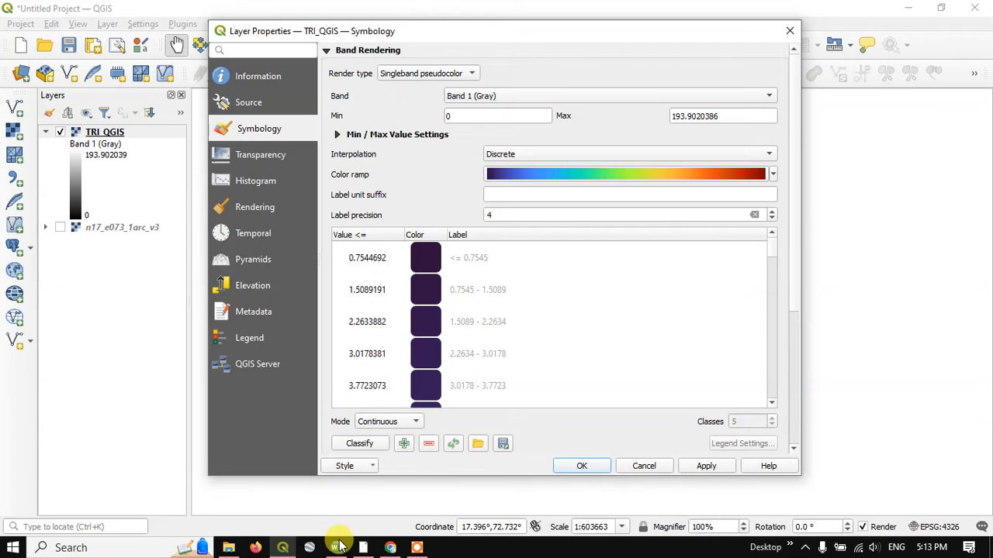
{"action": "left_click", "coordinate": [336, 547]}
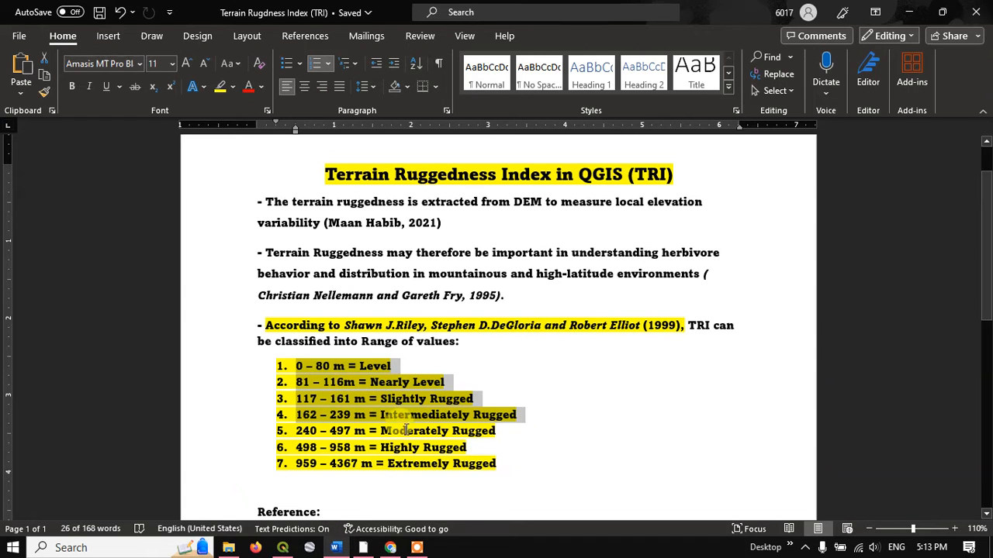
{"action": "mouse_move", "coordinate": [386, 547]}
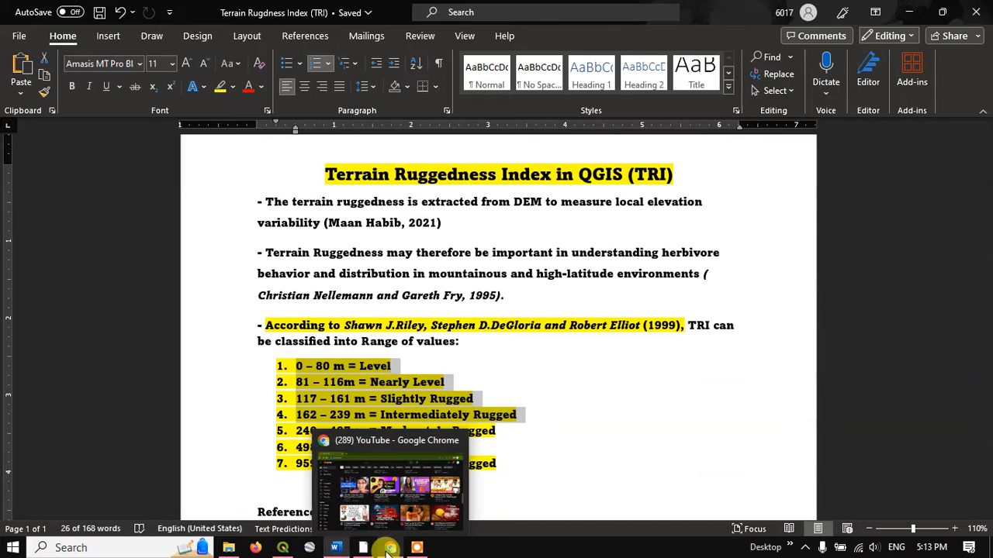
Step: Delete the 0.7545 and 2.2634 break rows and revisit the classification Mode list
{"action": "left_click", "coordinate": [281, 548]}
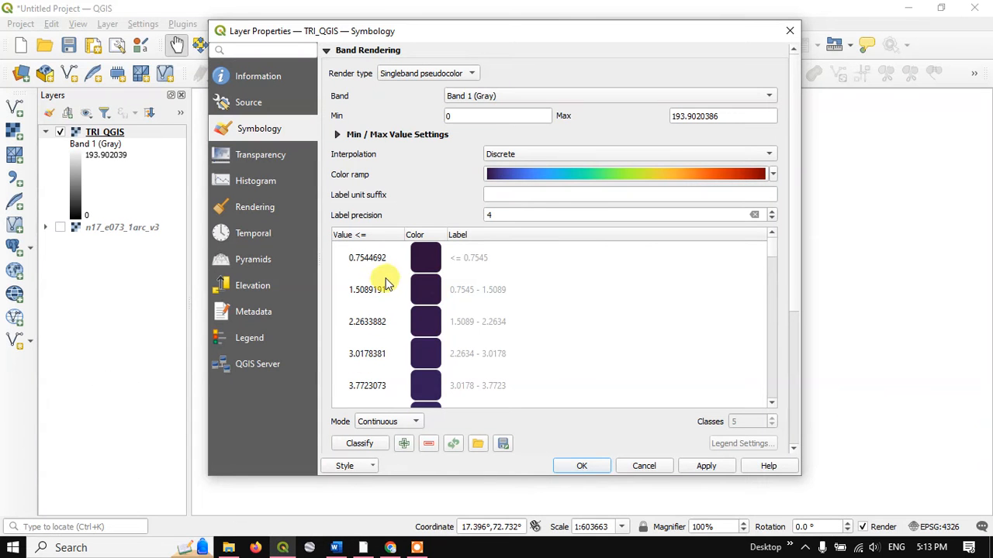
{"action": "mouse_move", "coordinate": [366, 258]}
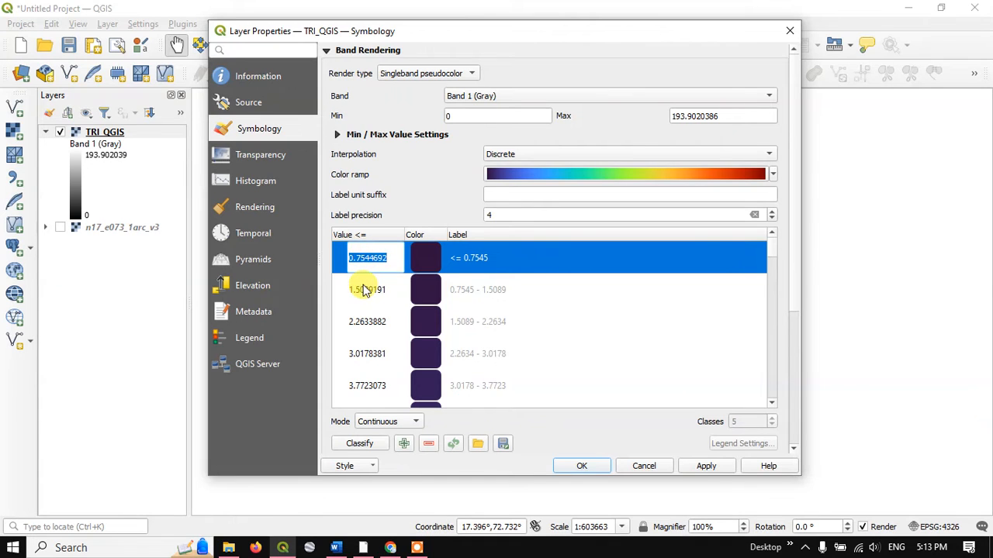
{"action": "type", "text": "8"}
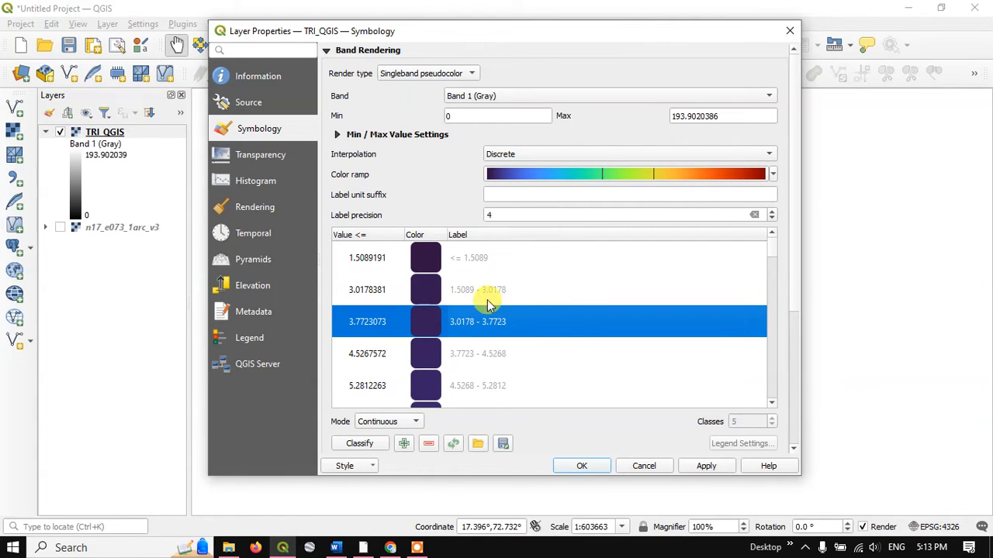
{"action": "mouse_move", "coordinate": [396, 271]}
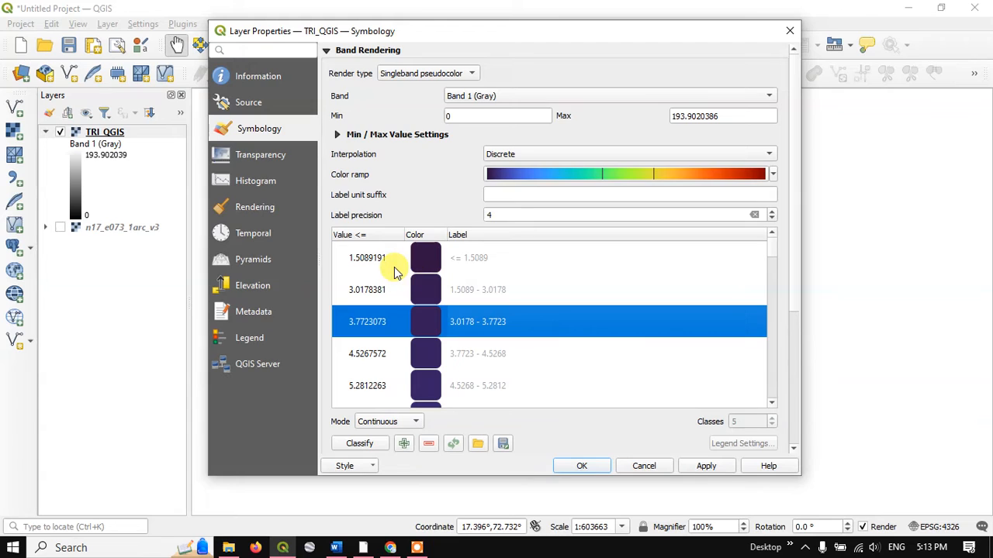
{"action": "mouse_move", "coordinate": [388, 269]}
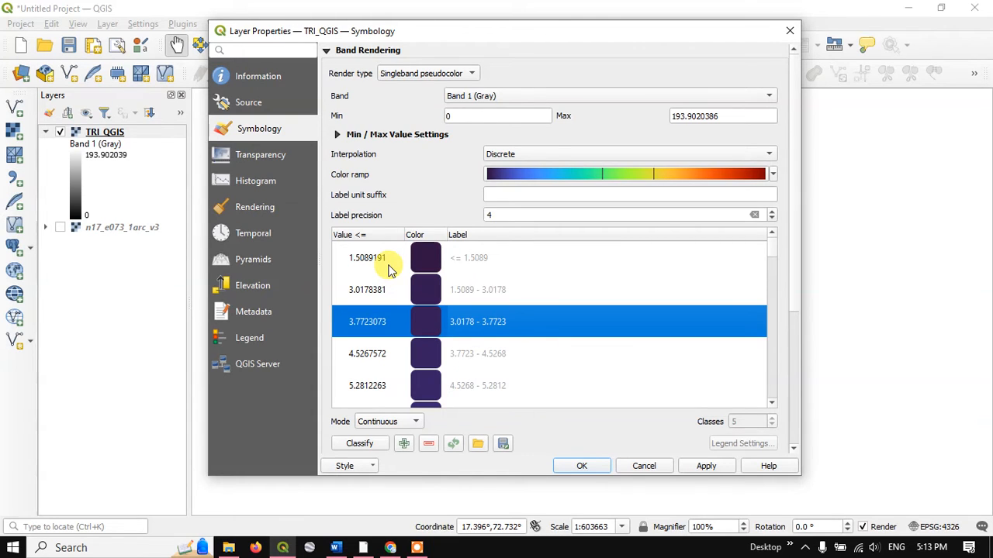
{"action": "mouse_move", "coordinate": [400, 298]}
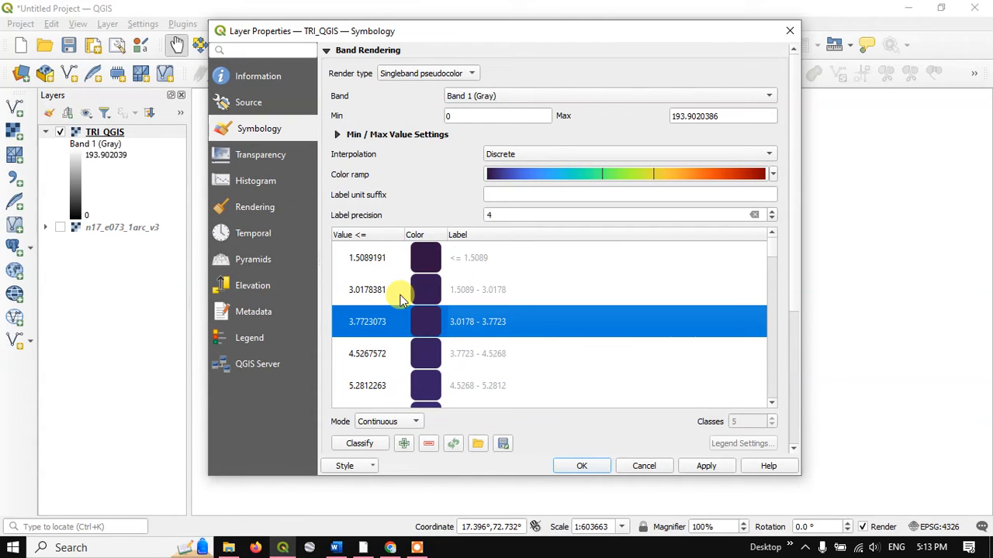
{"action": "mouse_move", "coordinate": [388, 318]}
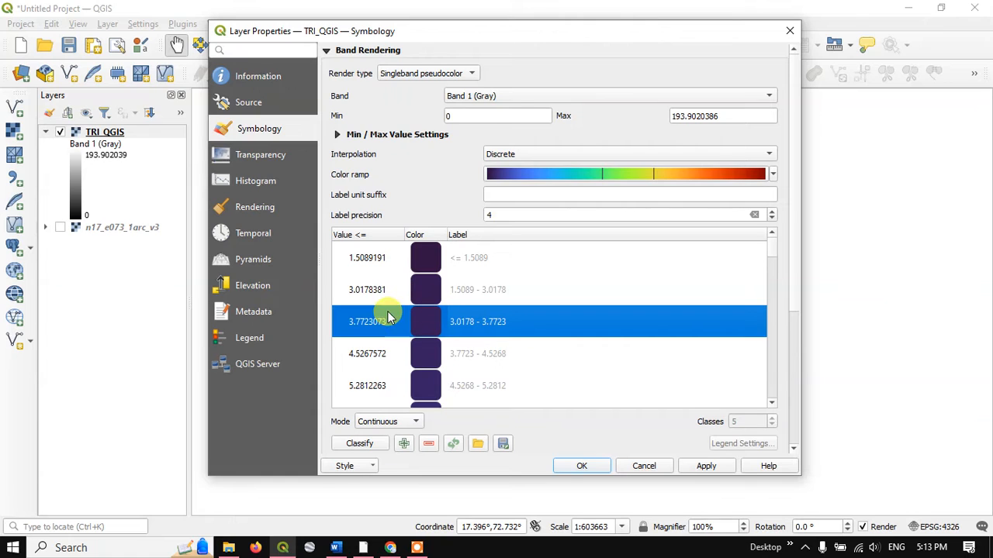
{"action": "left_click", "coordinate": [388, 421]}
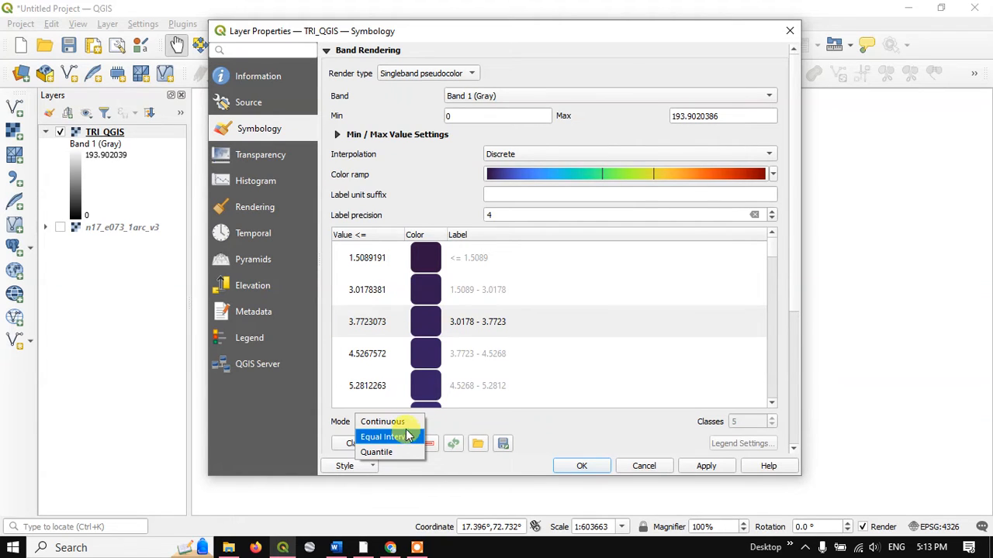
Step: Choose Equal Interval mode and set the early class breaks, including 116
{"action": "left_click", "coordinate": [382, 436]}
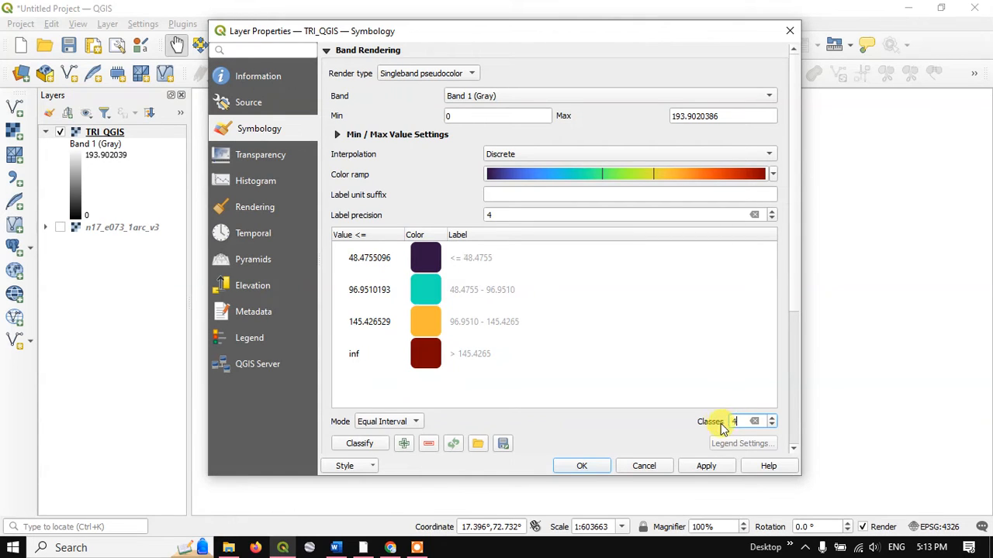
{"action": "double_click", "coordinate": [369, 258]}
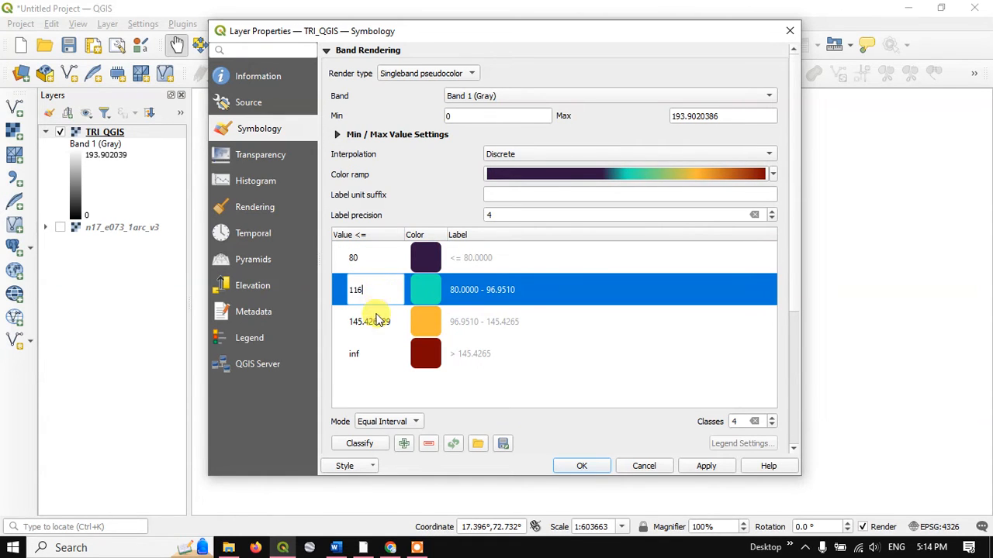
{"action": "key", "text": "Return"}
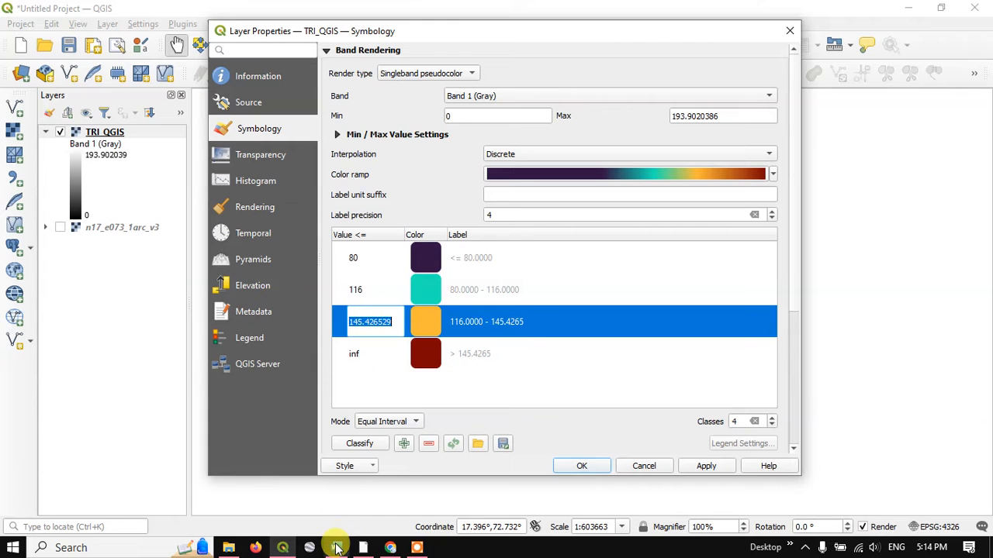
{"action": "left_click", "coordinate": [335, 547]}
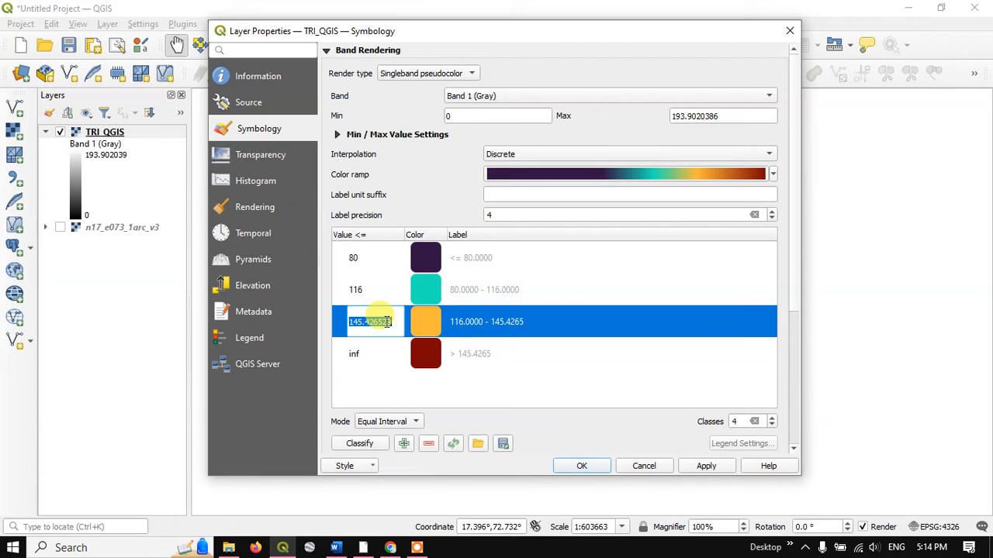
Step: Set the third class break to 162 and correct the last break to 193
{"action": "type", "text": "162"}
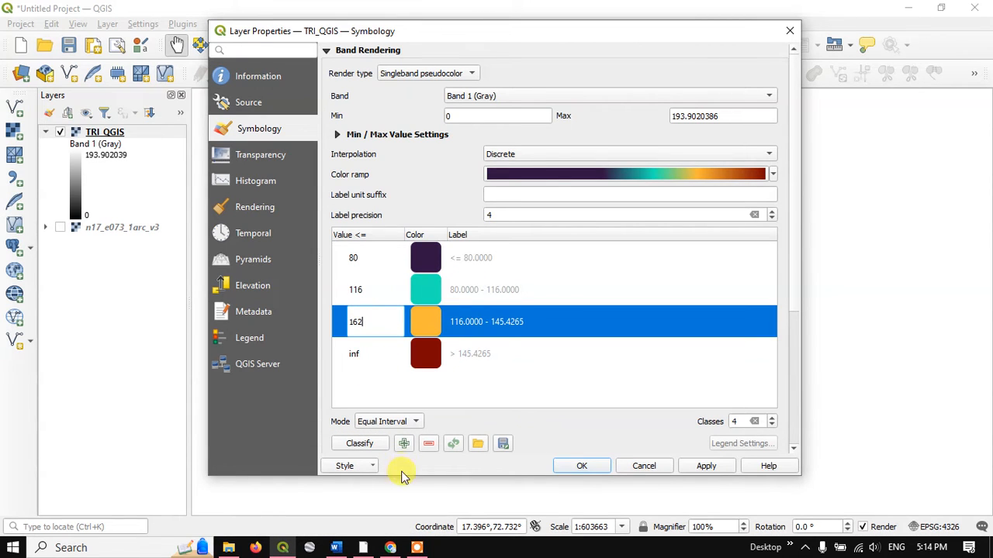
{"action": "mouse_move", "coordinate": [401, 543]}
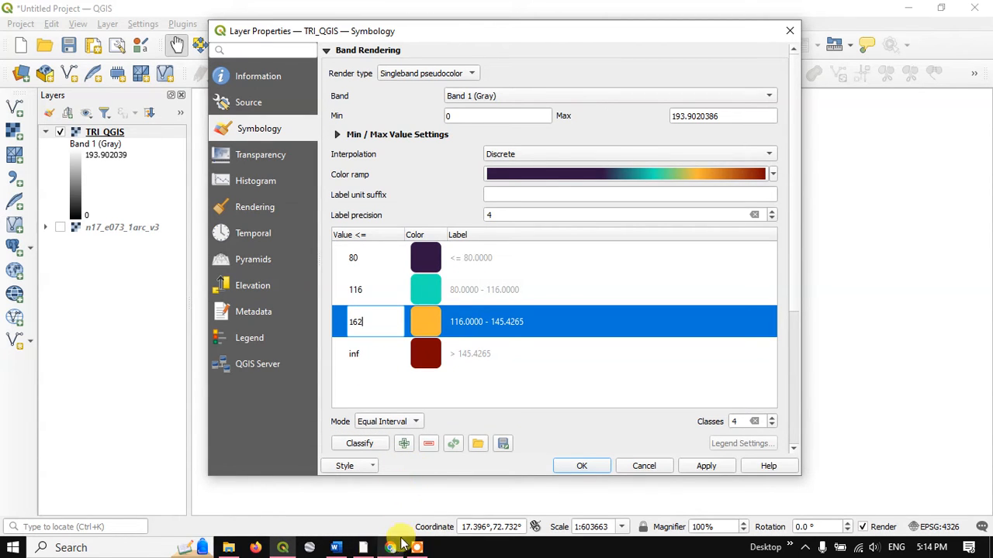
{"action": "left_click", "coordinate": [335, 548]}
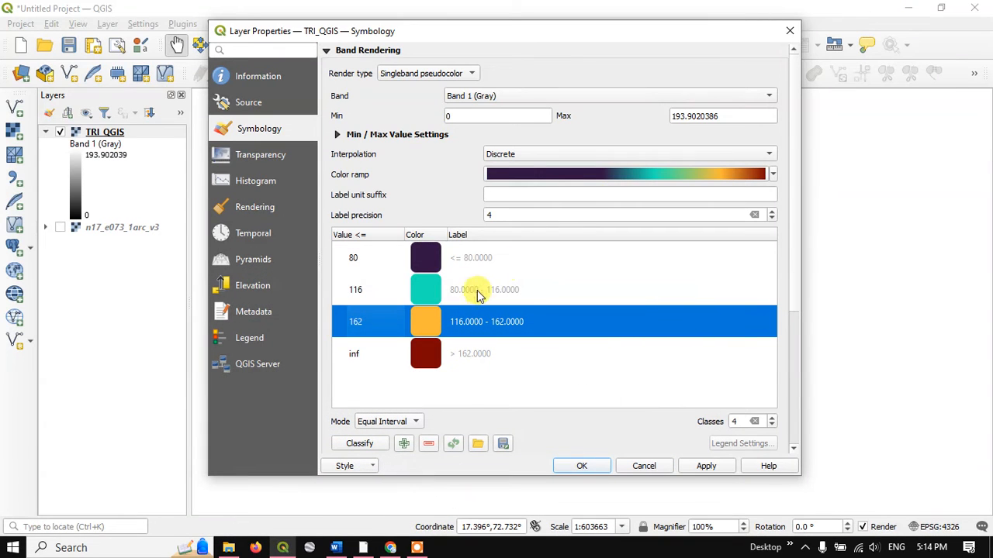
{"action": "mouse_move", "coordinate": [441, 358]}
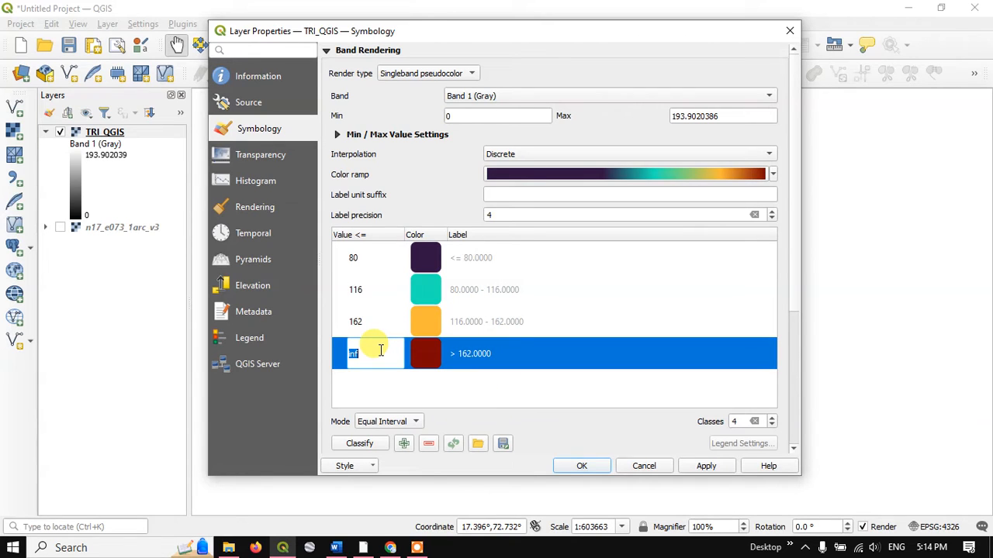
{"action": "type", "text": "163"}
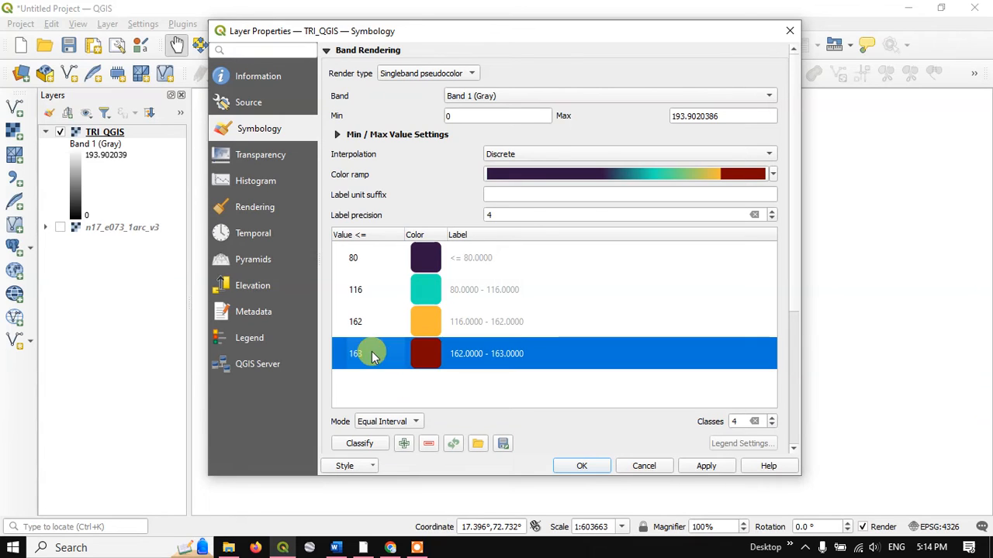
{"action": "double_click", "coordinate": [354, 354]}
{"action": "type", "text": "193"}
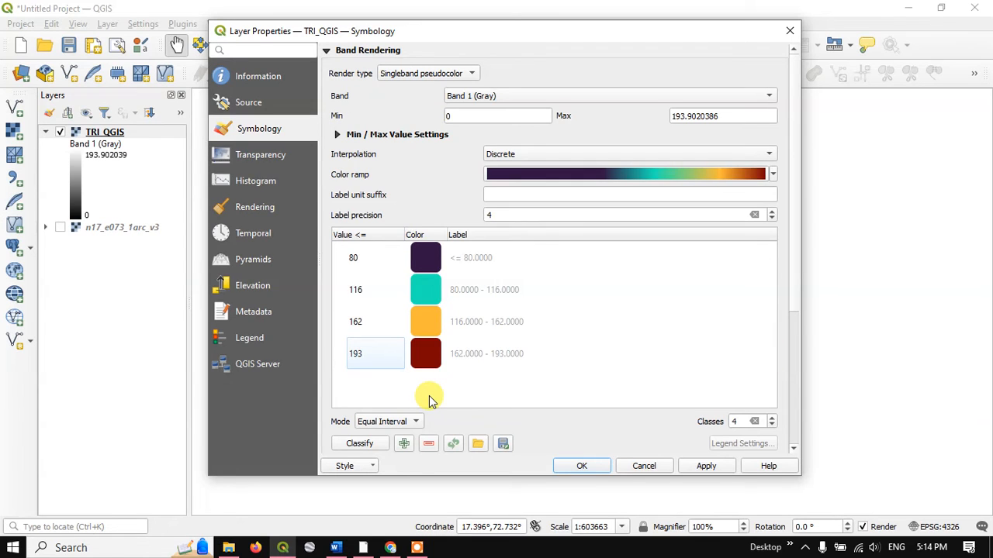
{"action": "mouse_move", "coordinate": [469, 268]}
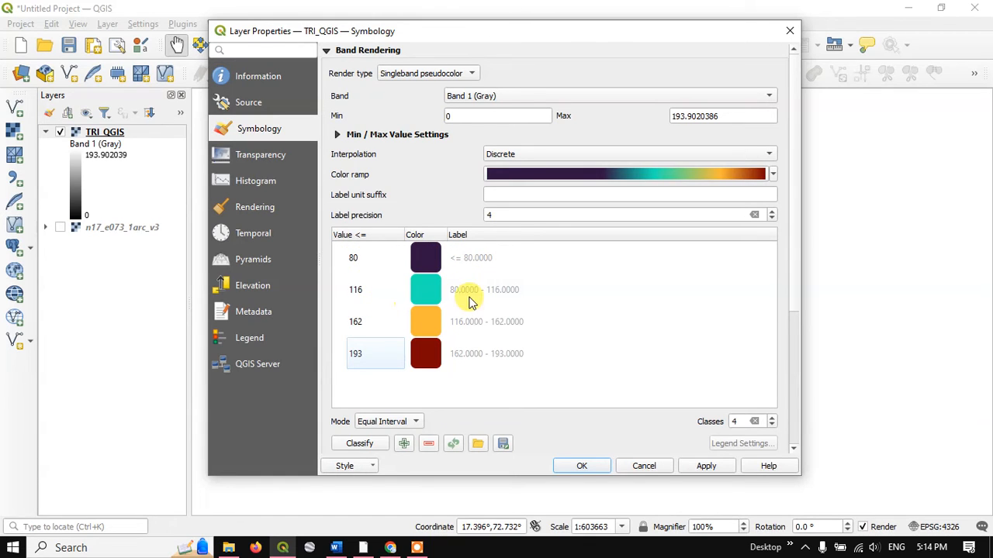
{"action": "mouse_move", "coordinate": [458, 325]}
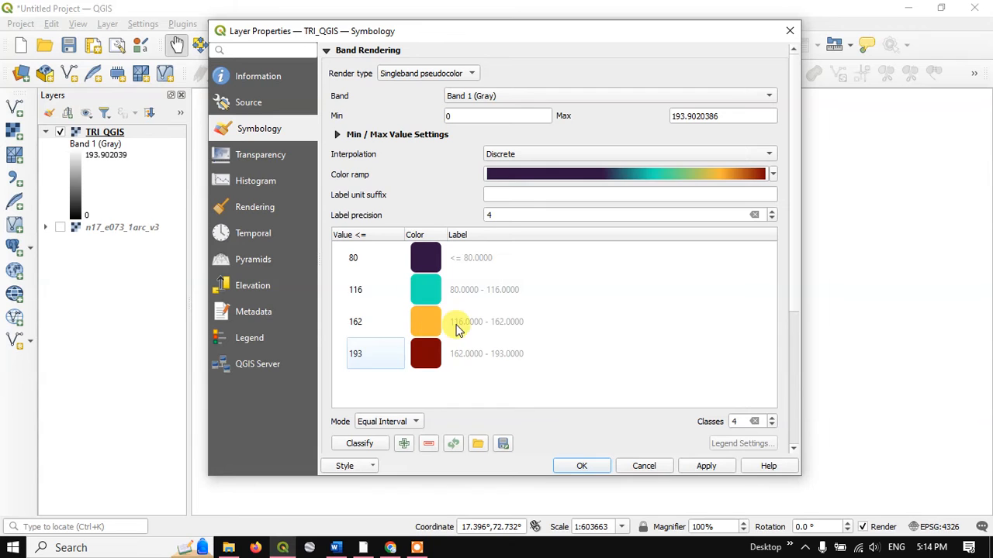
{"action": "mouse_move", "coordinate": [461, 363]}
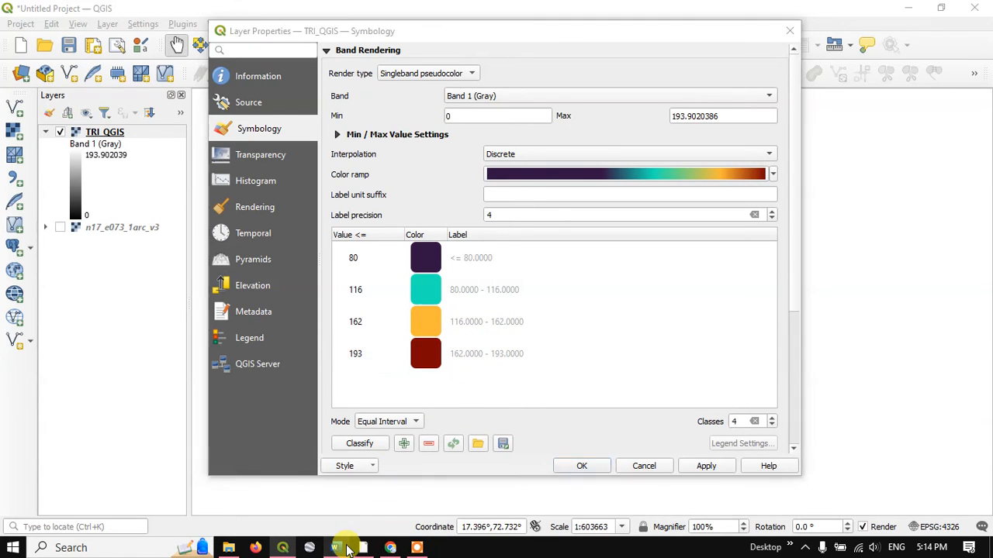
Step: Check the four-class table against the notes, then apply it and close properties
{"action": "left_click", "coordinate": [336, 547]}
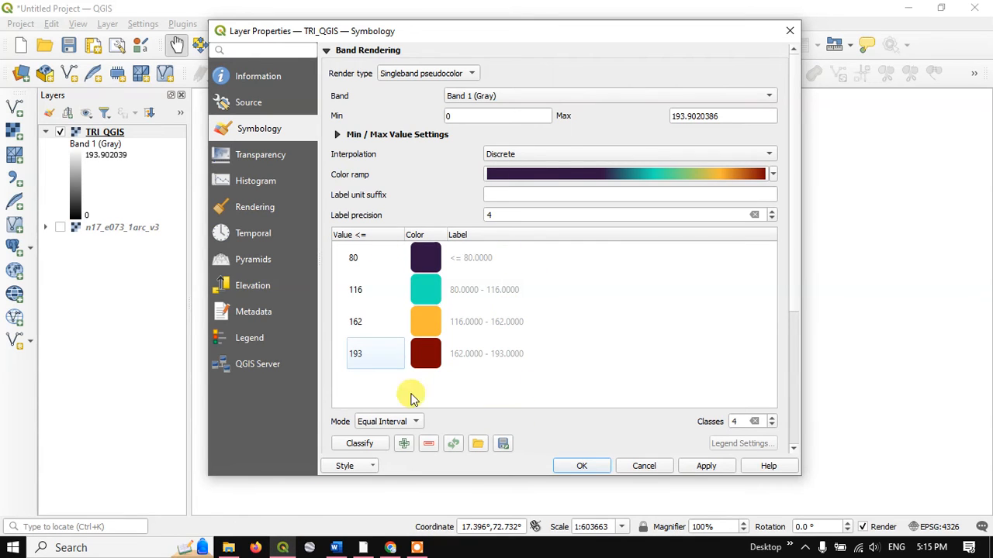
{"action": "mouse_move", "coordinate": [534, 361]}
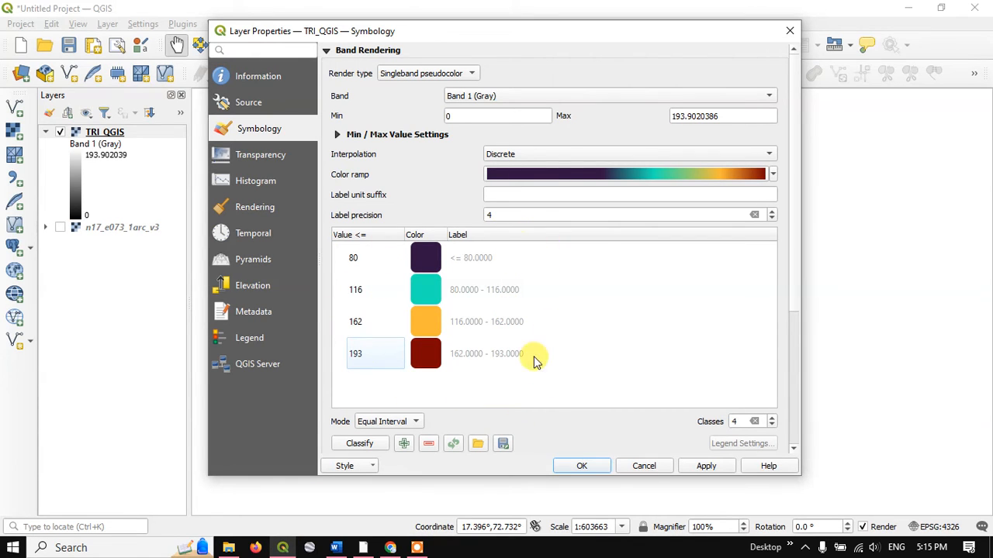
{"action": "mouse_move", "coordinate": [419, 393]}
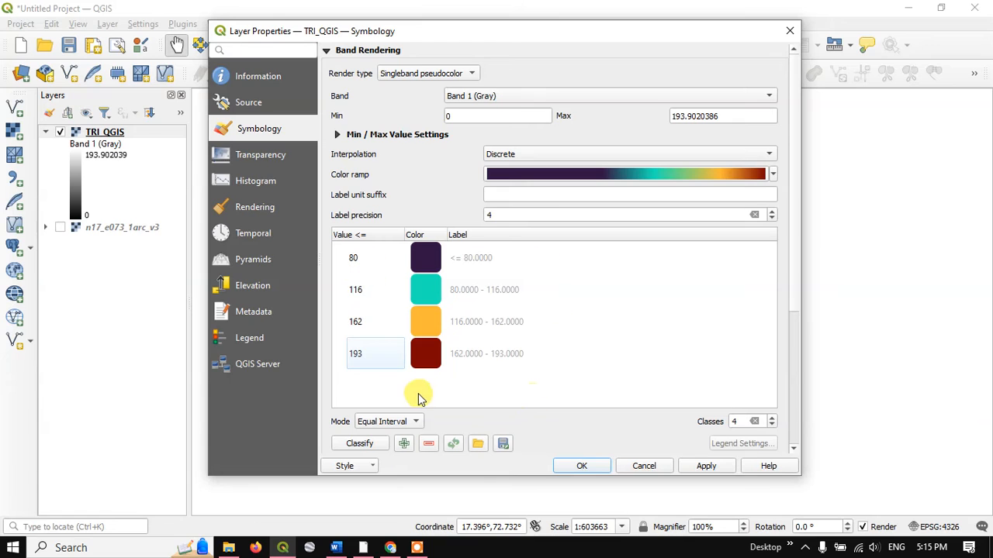
{"action": "left_click", "coordinate": [705, 466]}
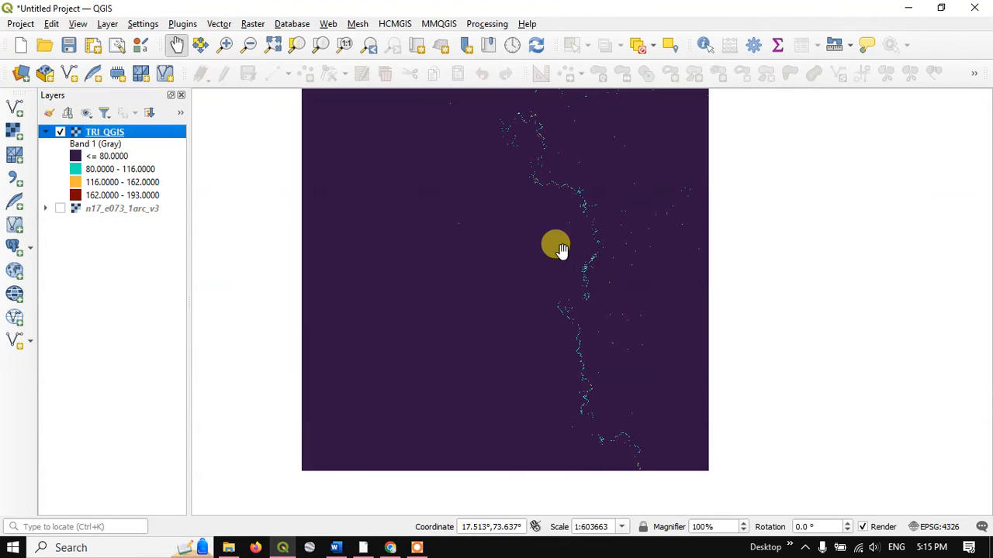
{"action": "scroll", "scroll_direction": "up", "scroll_amount": 3}
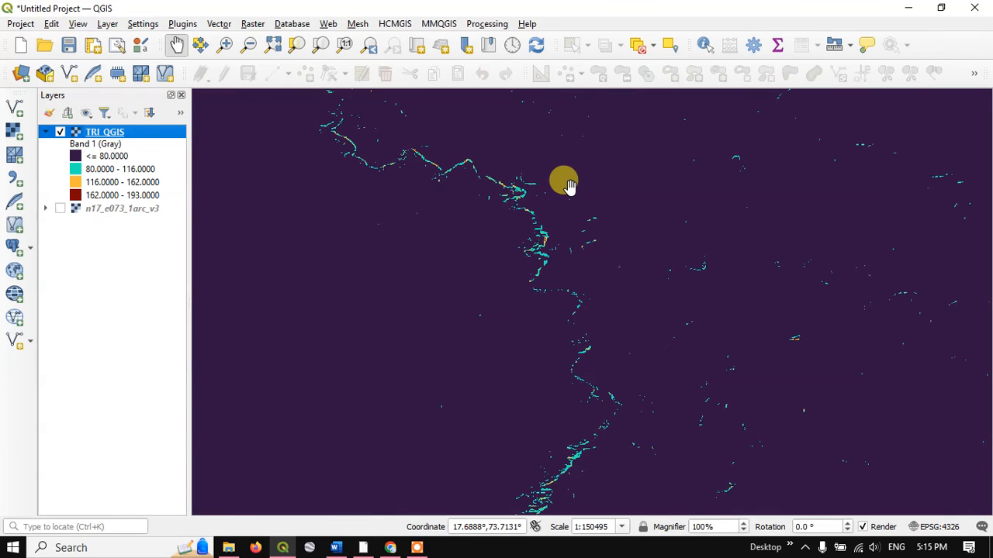
{"action": "scroll", "scroll_direction": "up", "scroll_amount": 3}
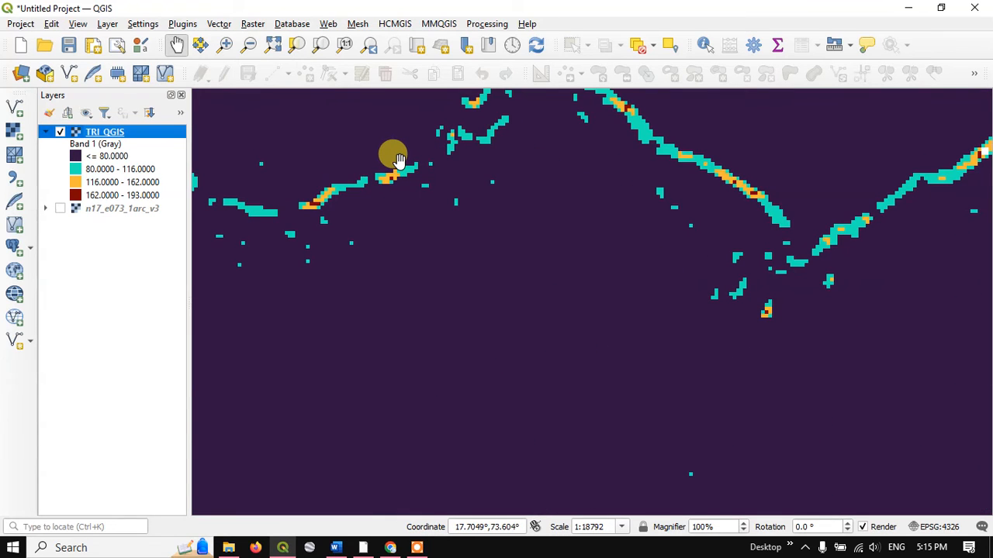
{"action": "scroll", "scroll_direction": "down", "scroll_amount": 3}
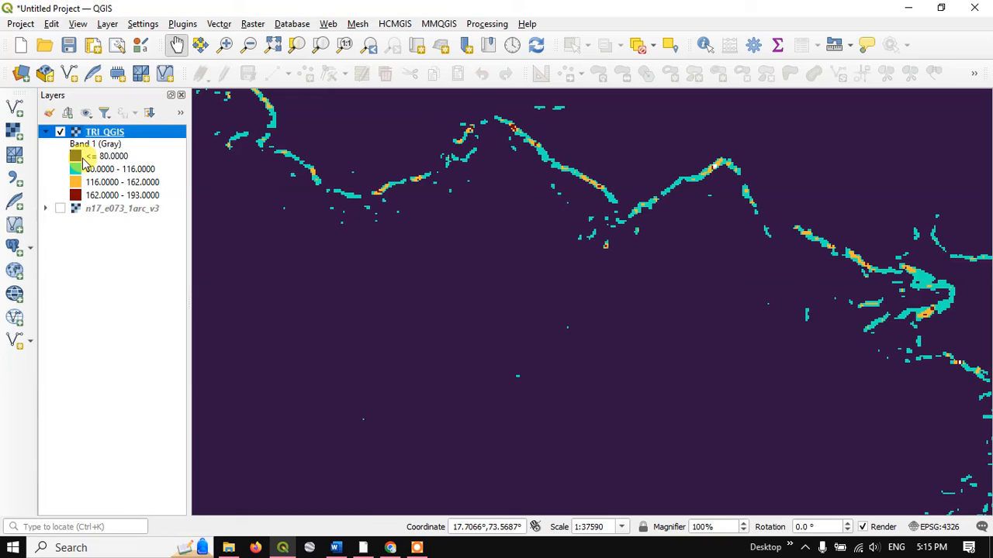
{"action": "scroll", "scroll_direction": "down", "scroll_amount": 3}
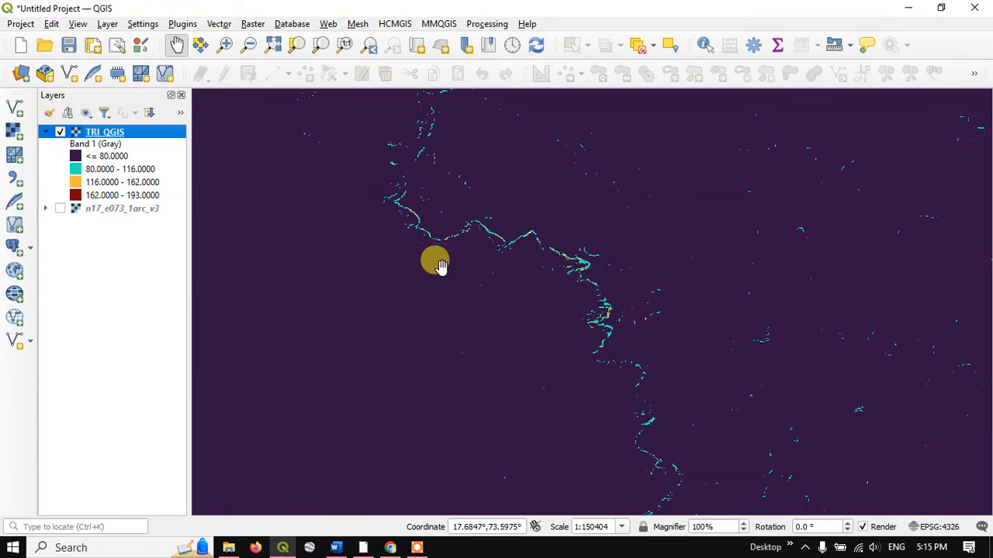
{"action": "mouse_move", "coordinate": [163, 193]}
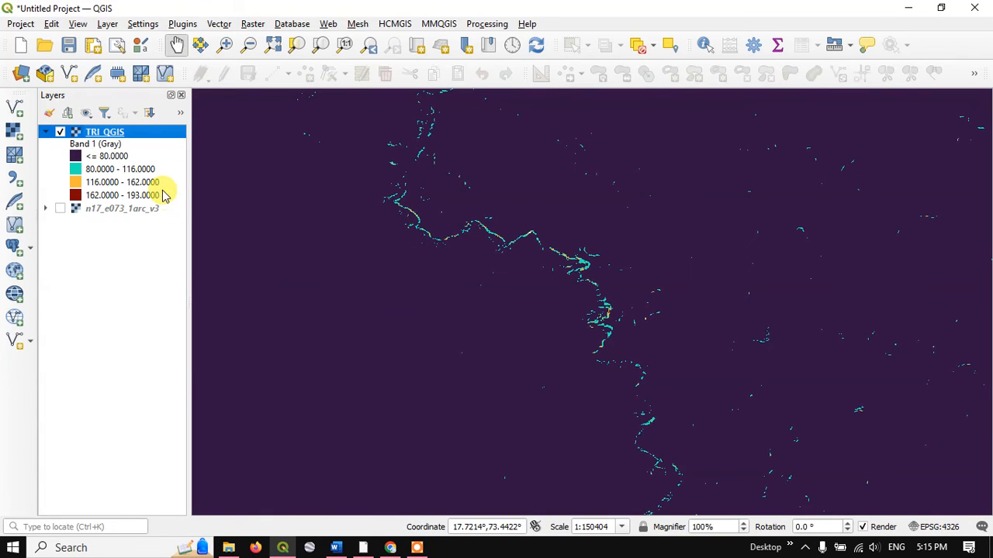
{"action": "mouse_move", "coordinate": [324, 485]}
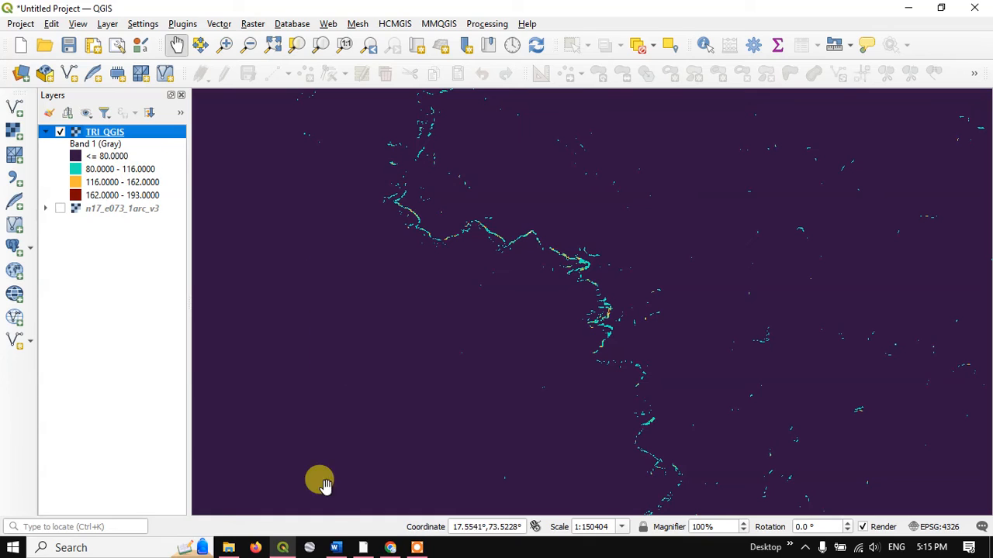
{"action": "left_click", "coordinate": [335, 548]}
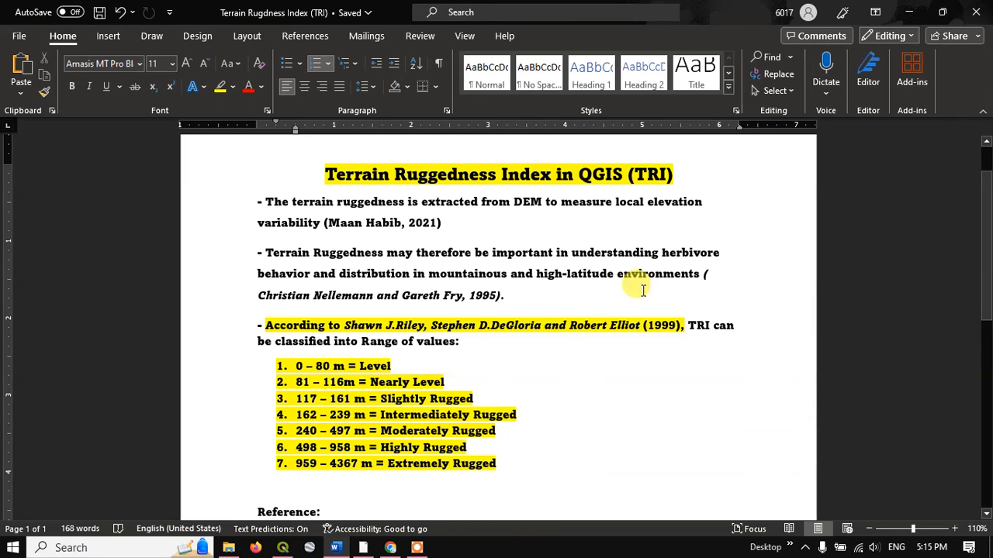
Step: Return to the QGIS map showing the four-class TRI_QGIS layer
{"action": "left_click", "coordinate": [281, 548]}
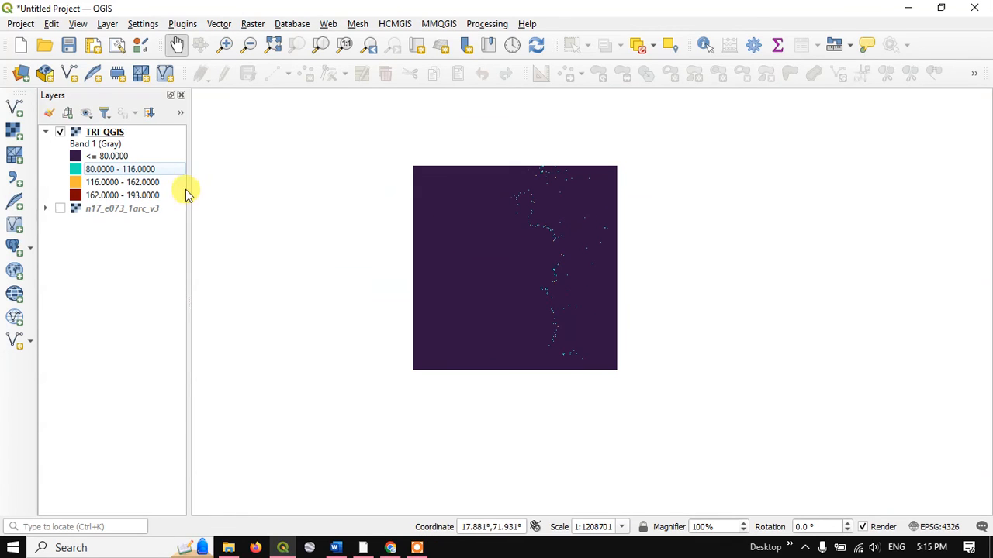
Step: Hide TRI_QGIS, show the n17_e073_1arc_v3 raster with its 1,409 to −11 legend, and zoom in
{"action": "left_click", "coordinate": [60, 209]}
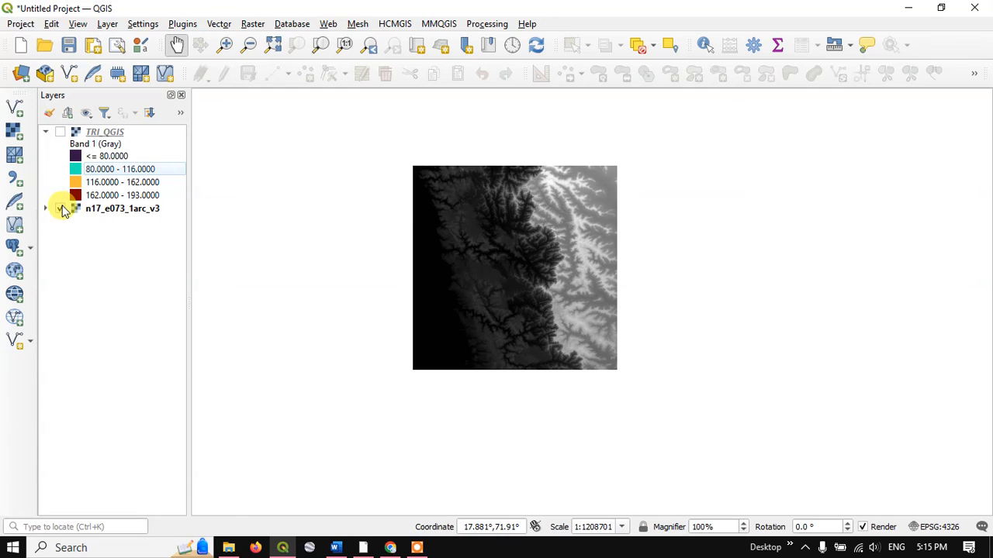
{"action": "left_click", "coordinate": [44, 208]}
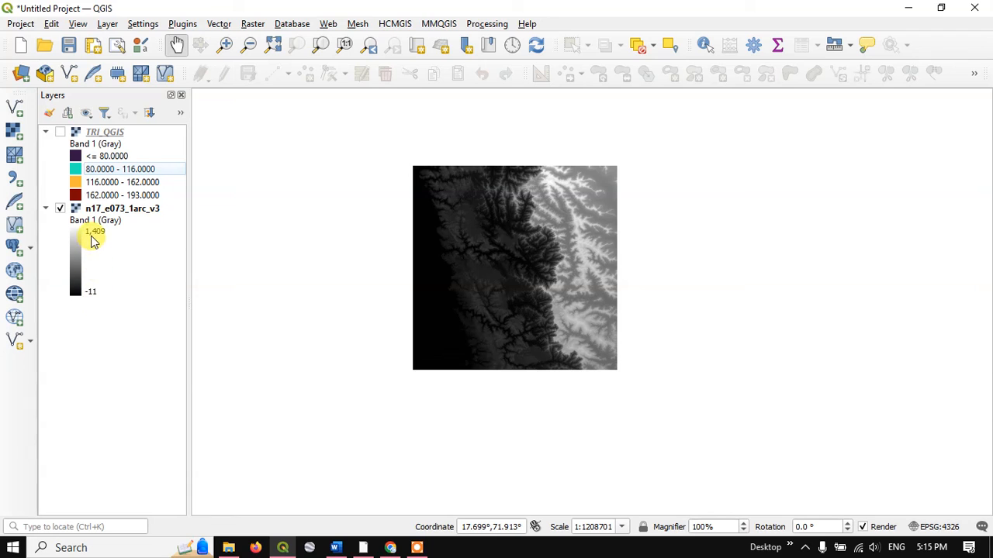
{"action": "mouse_move", "coordinate": [203, 210]}
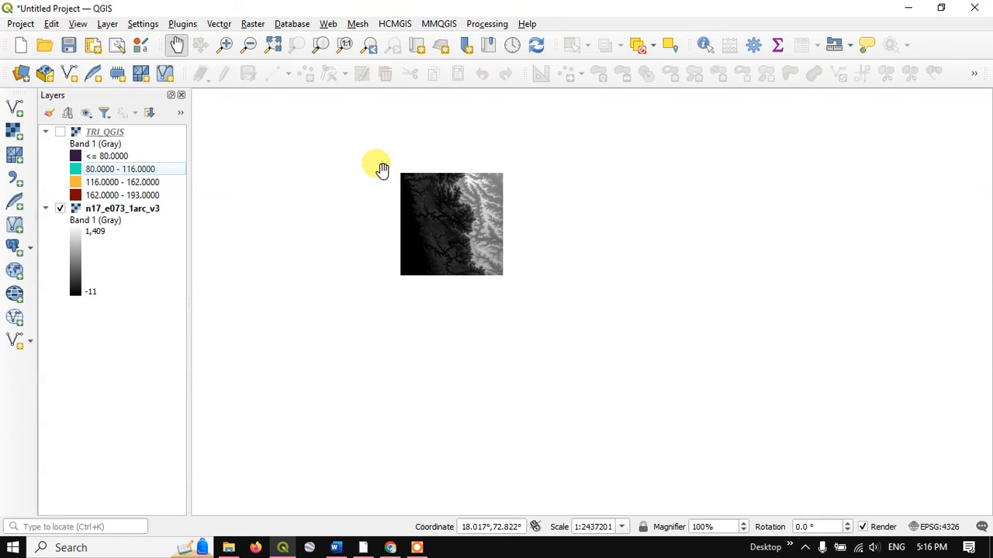
{"action": "scroll", "scroll_direction": "up", "scroll_amount": 3}
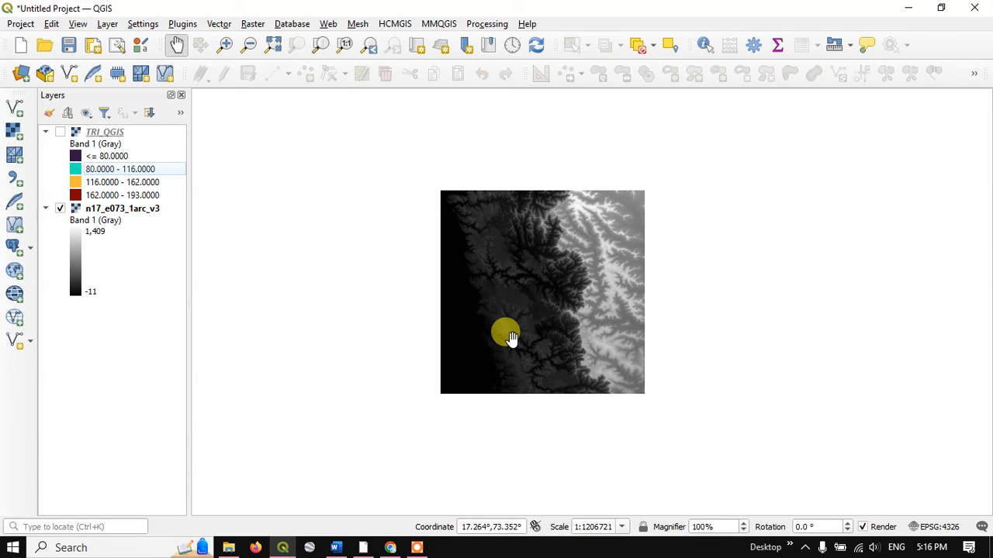
{"action": "mouse_move", "coordinate": [521, 330]}
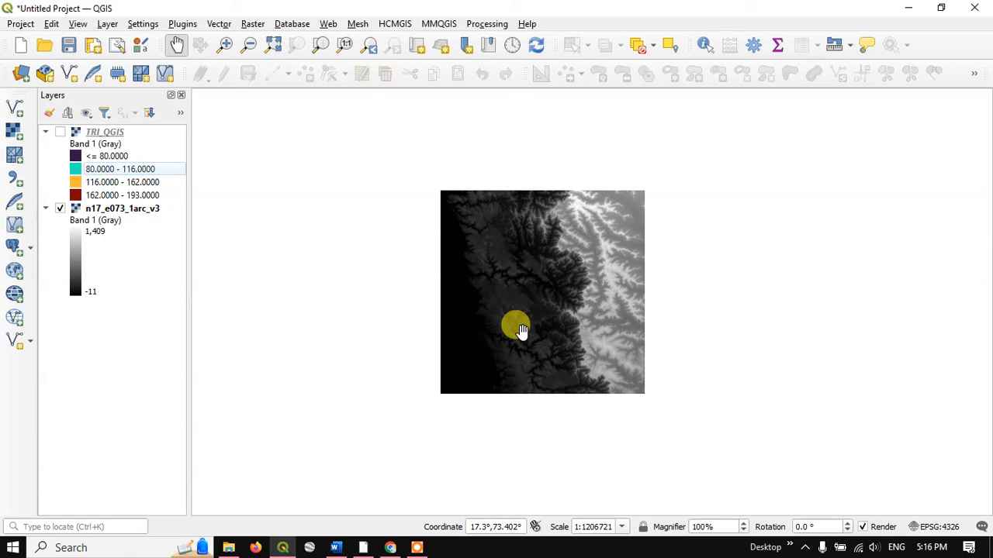